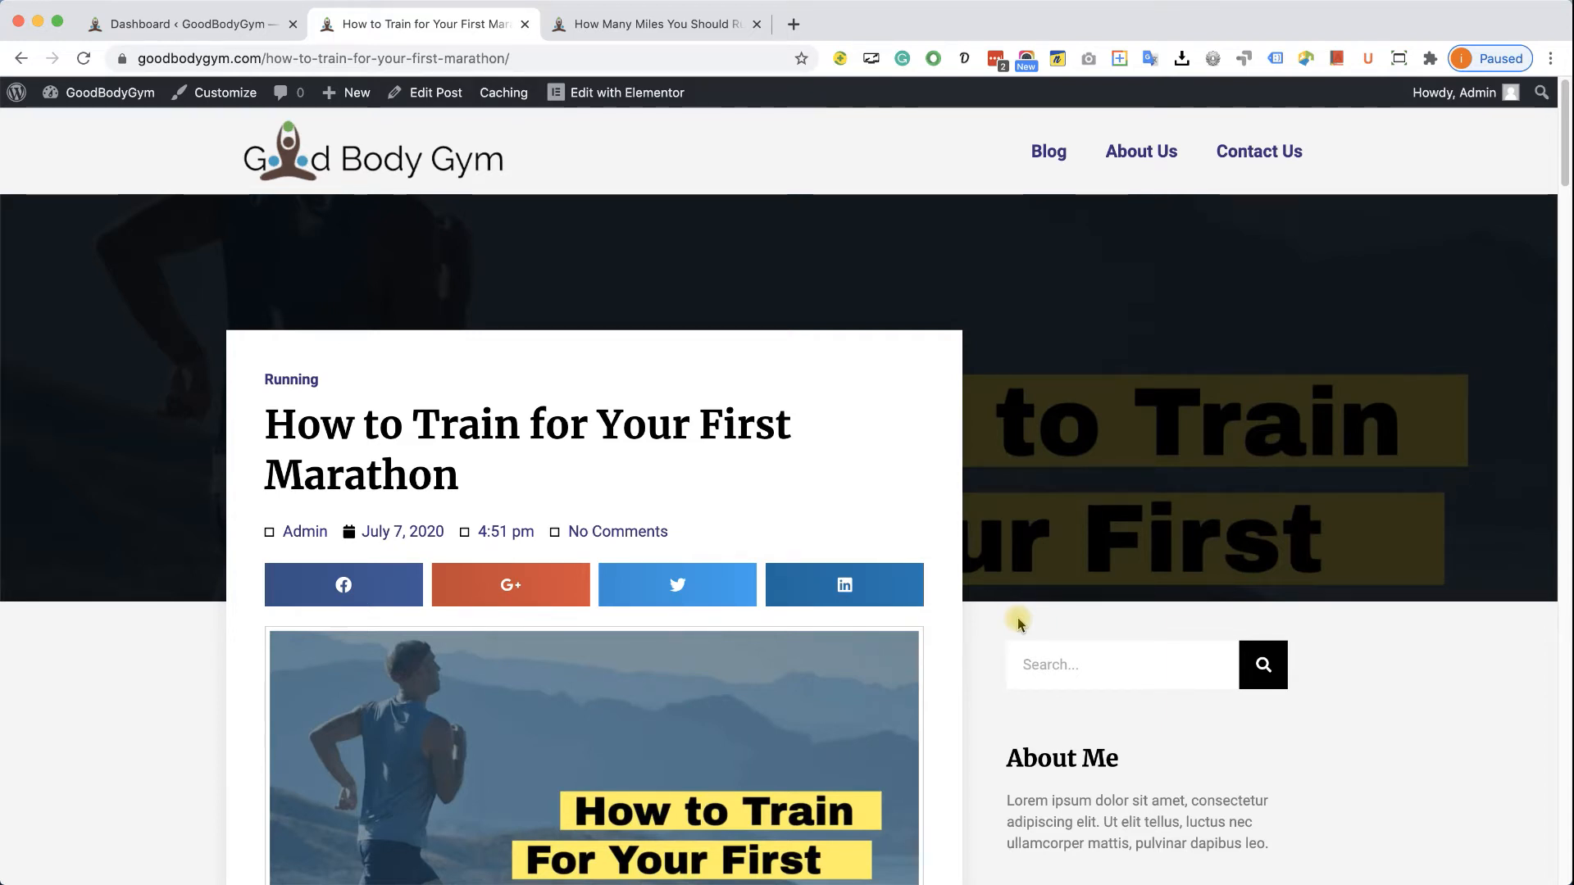
mouse_move(1054, 187)
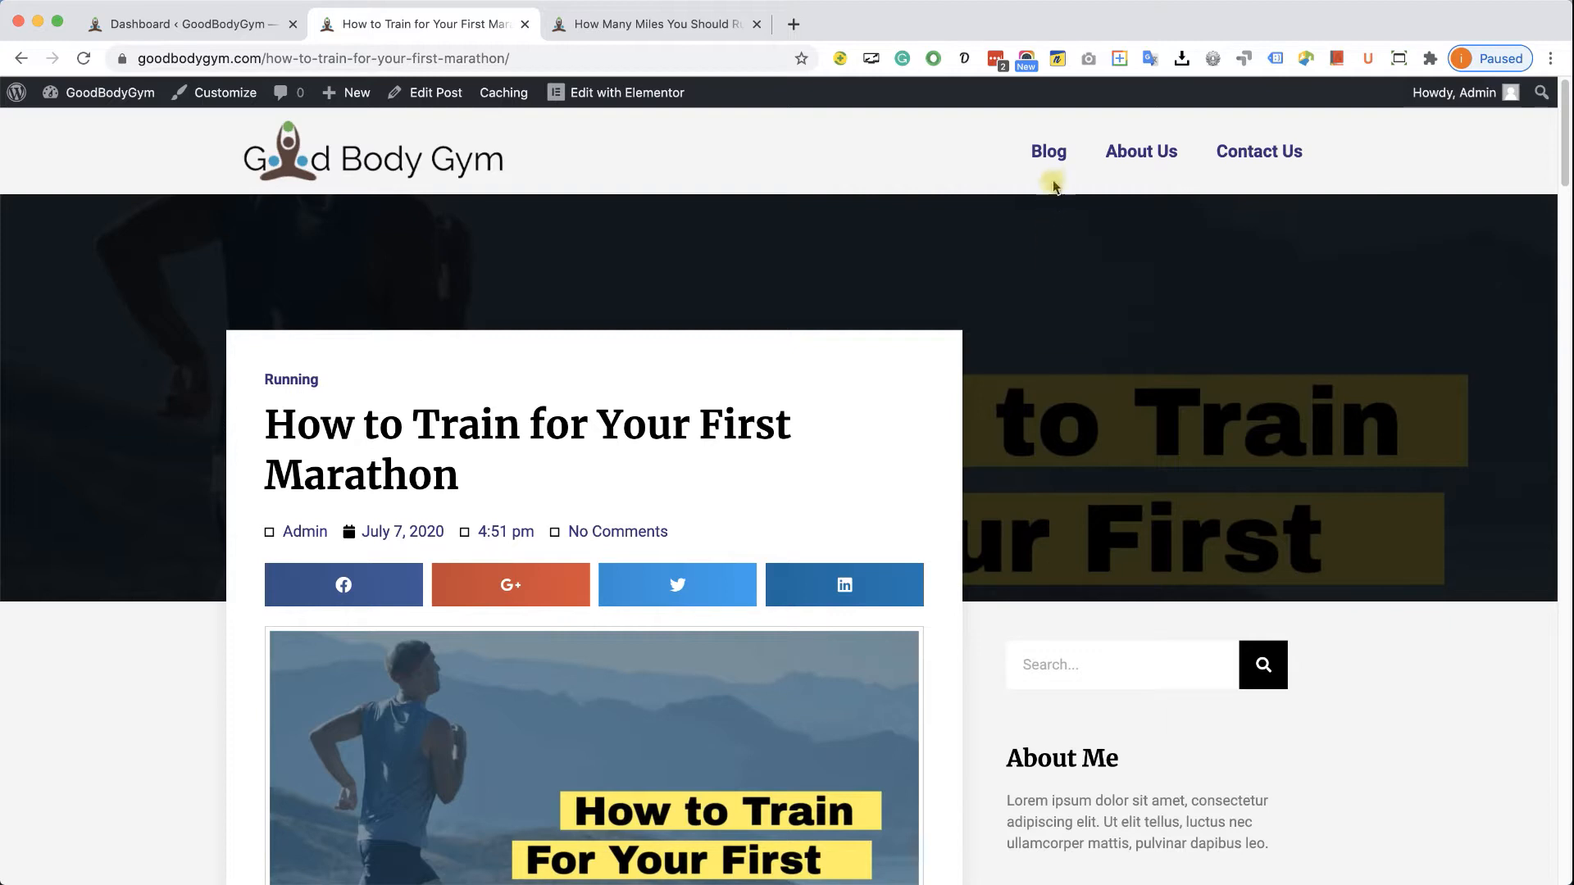
Step: Browse the Blog posts page listing the pushups and first marathon posts under Archives
click(793, 23)
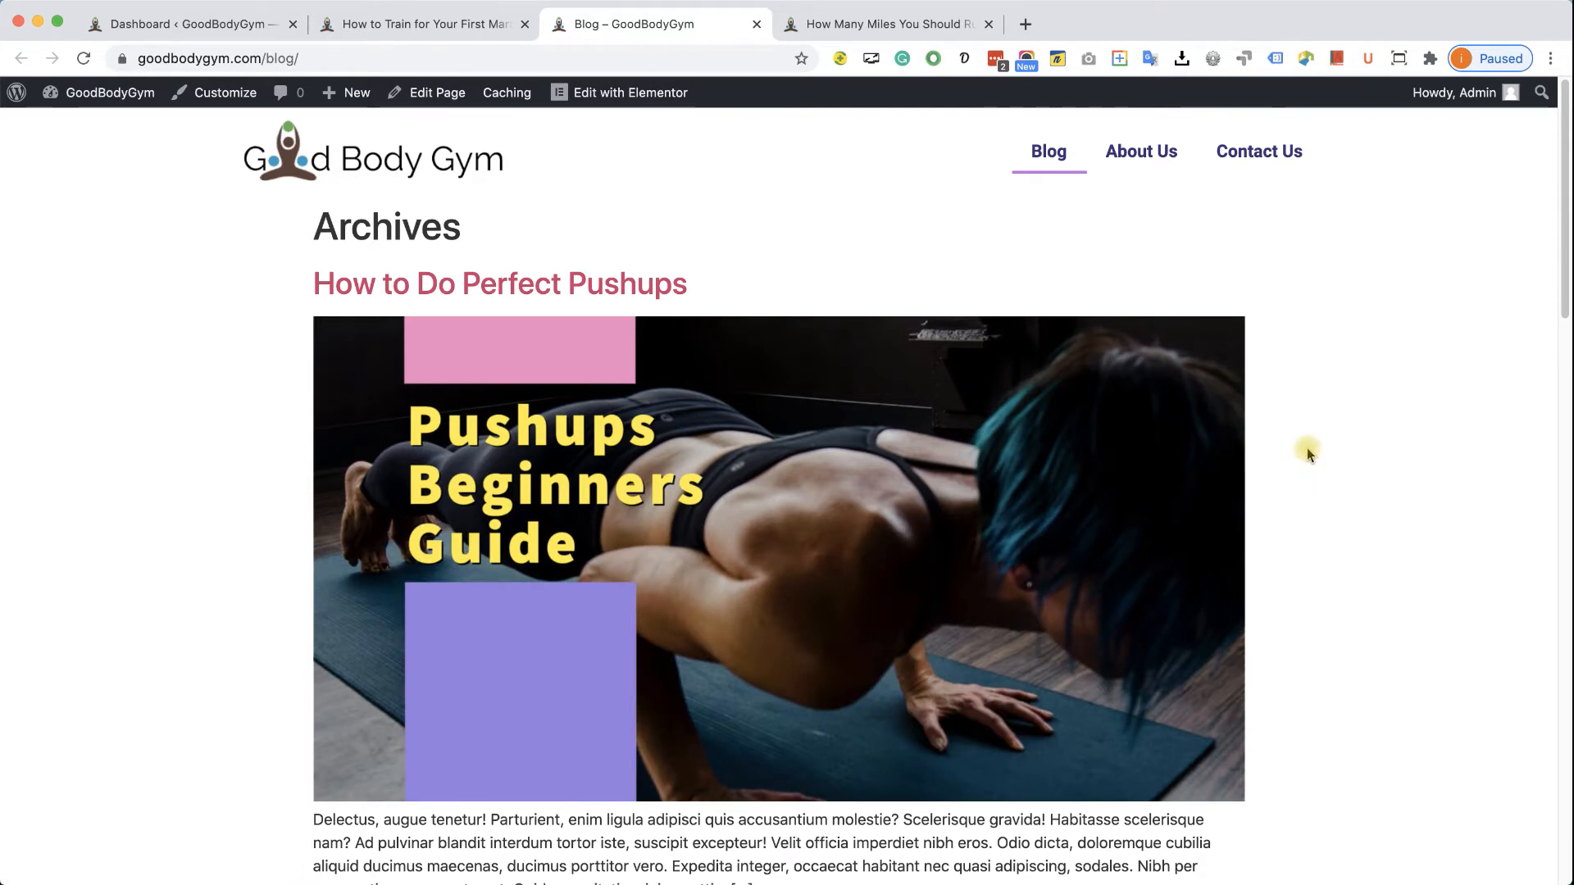
mouse_move(1264, 371)
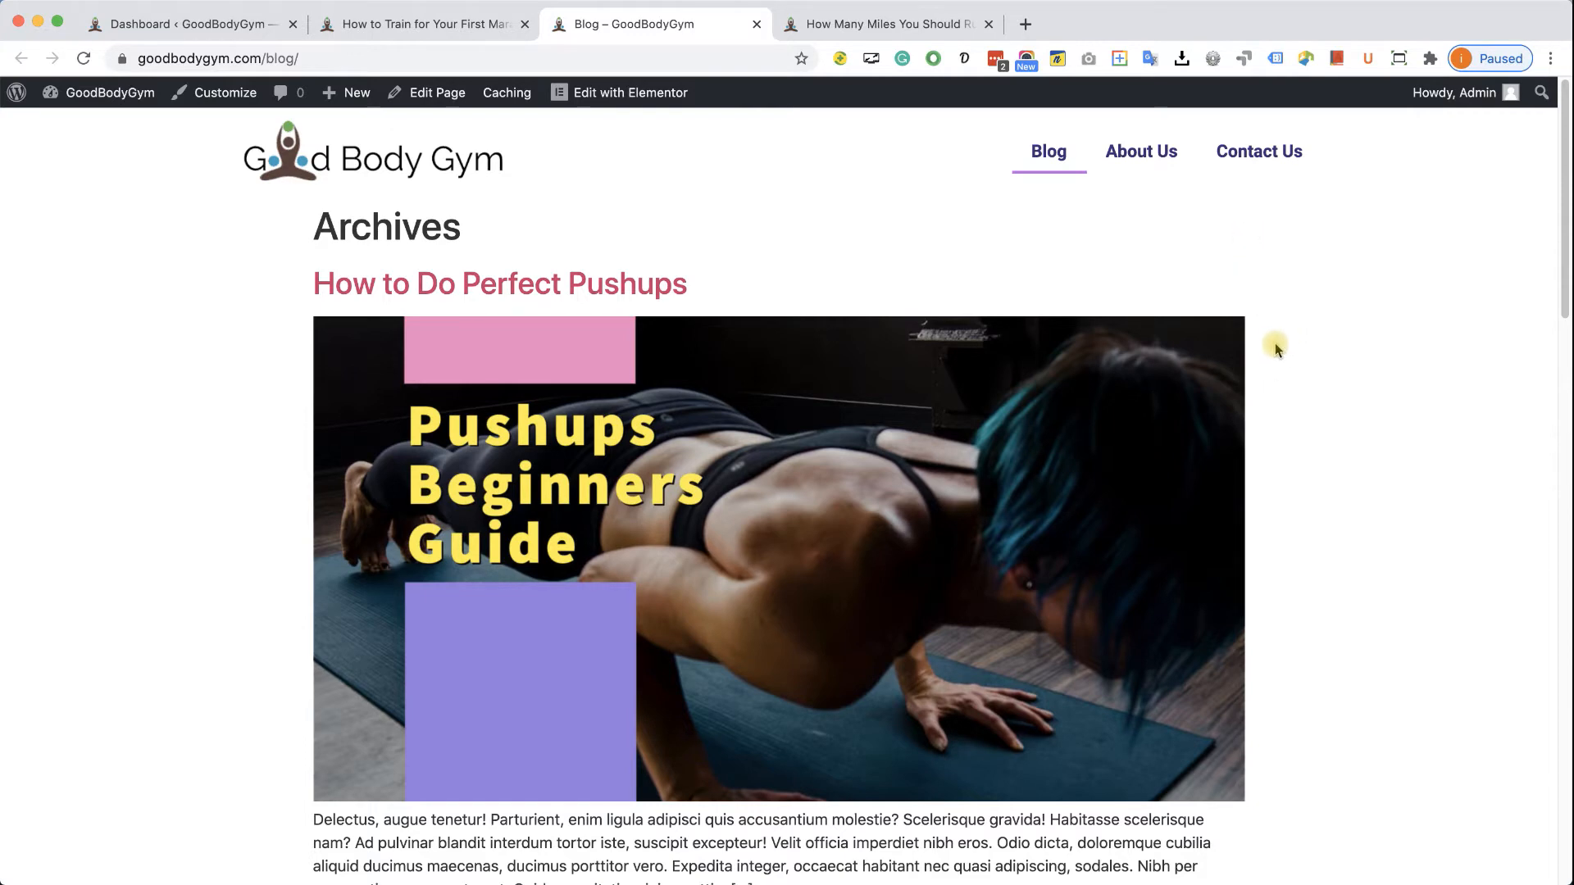
scroll(down, 3)
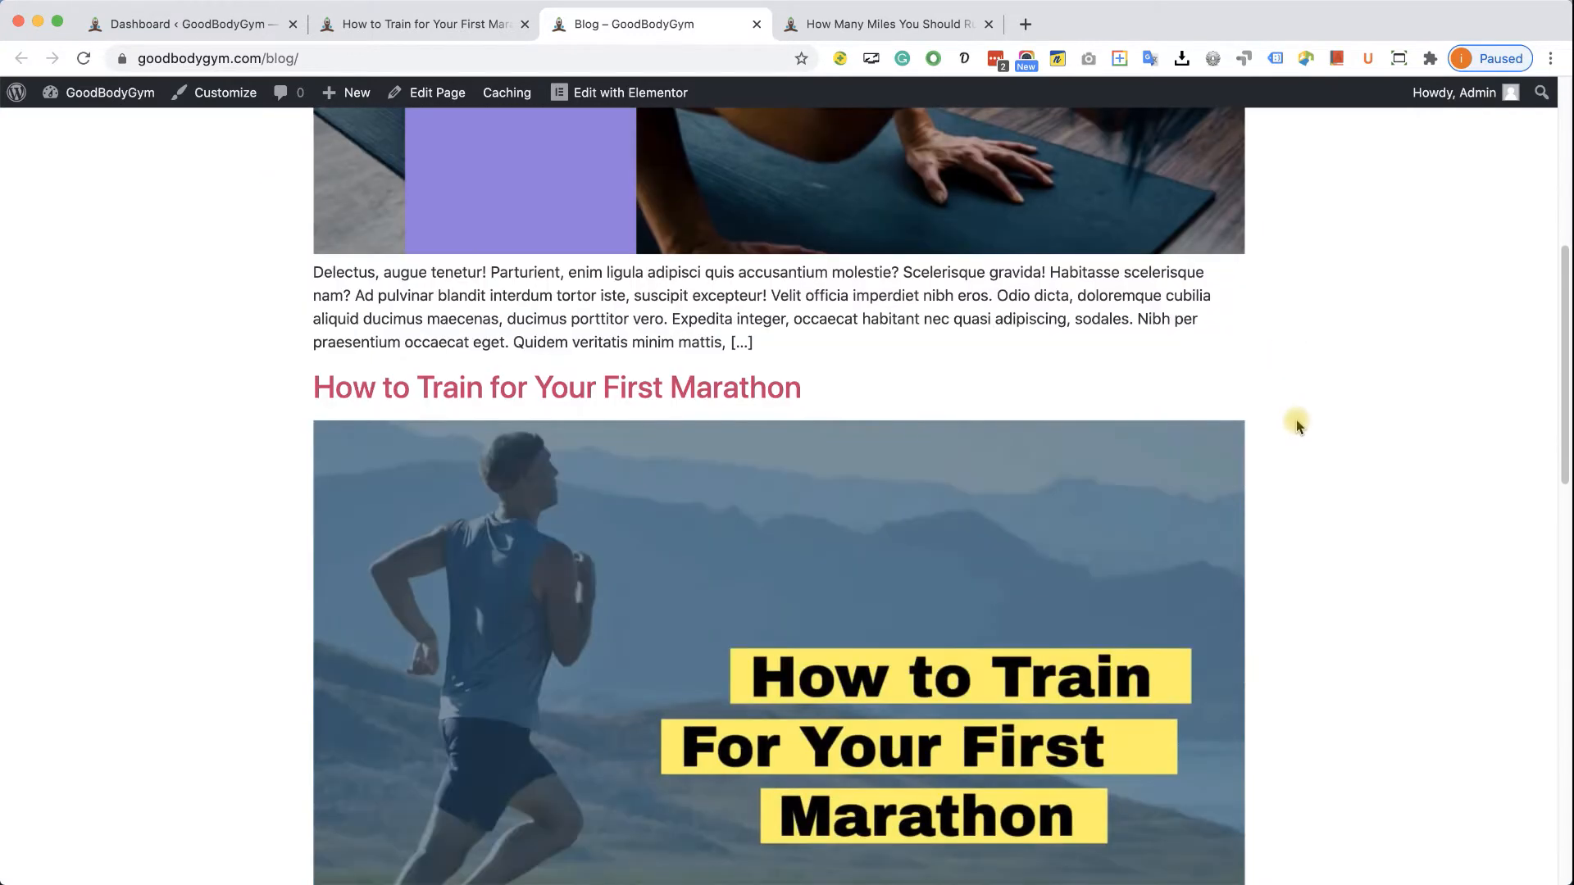
scroll(down, 3)
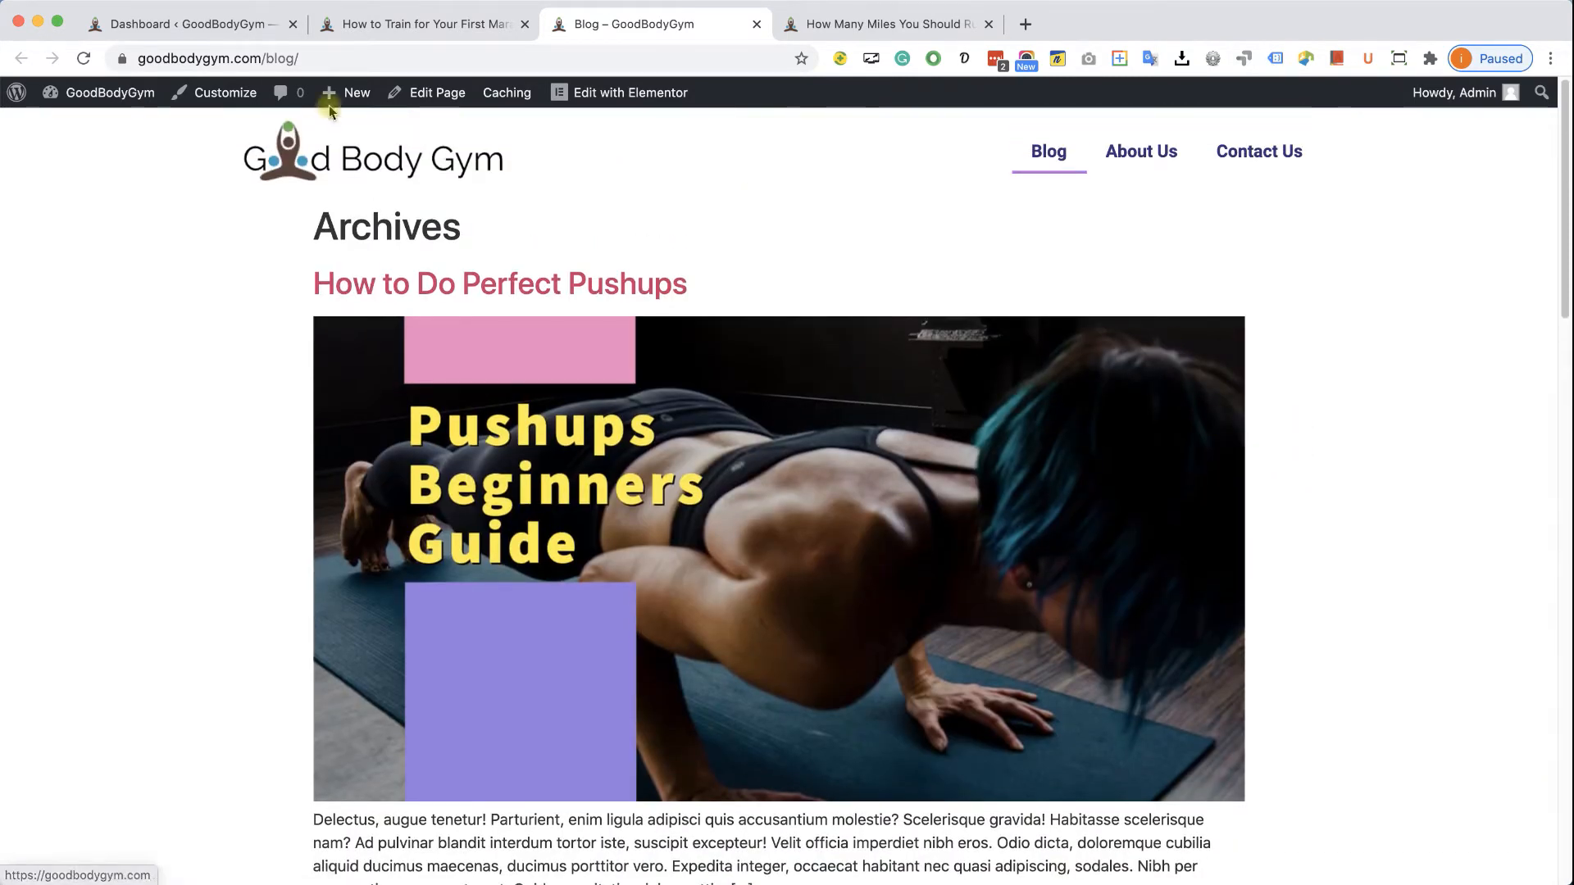
mouse_move(1355, 301)
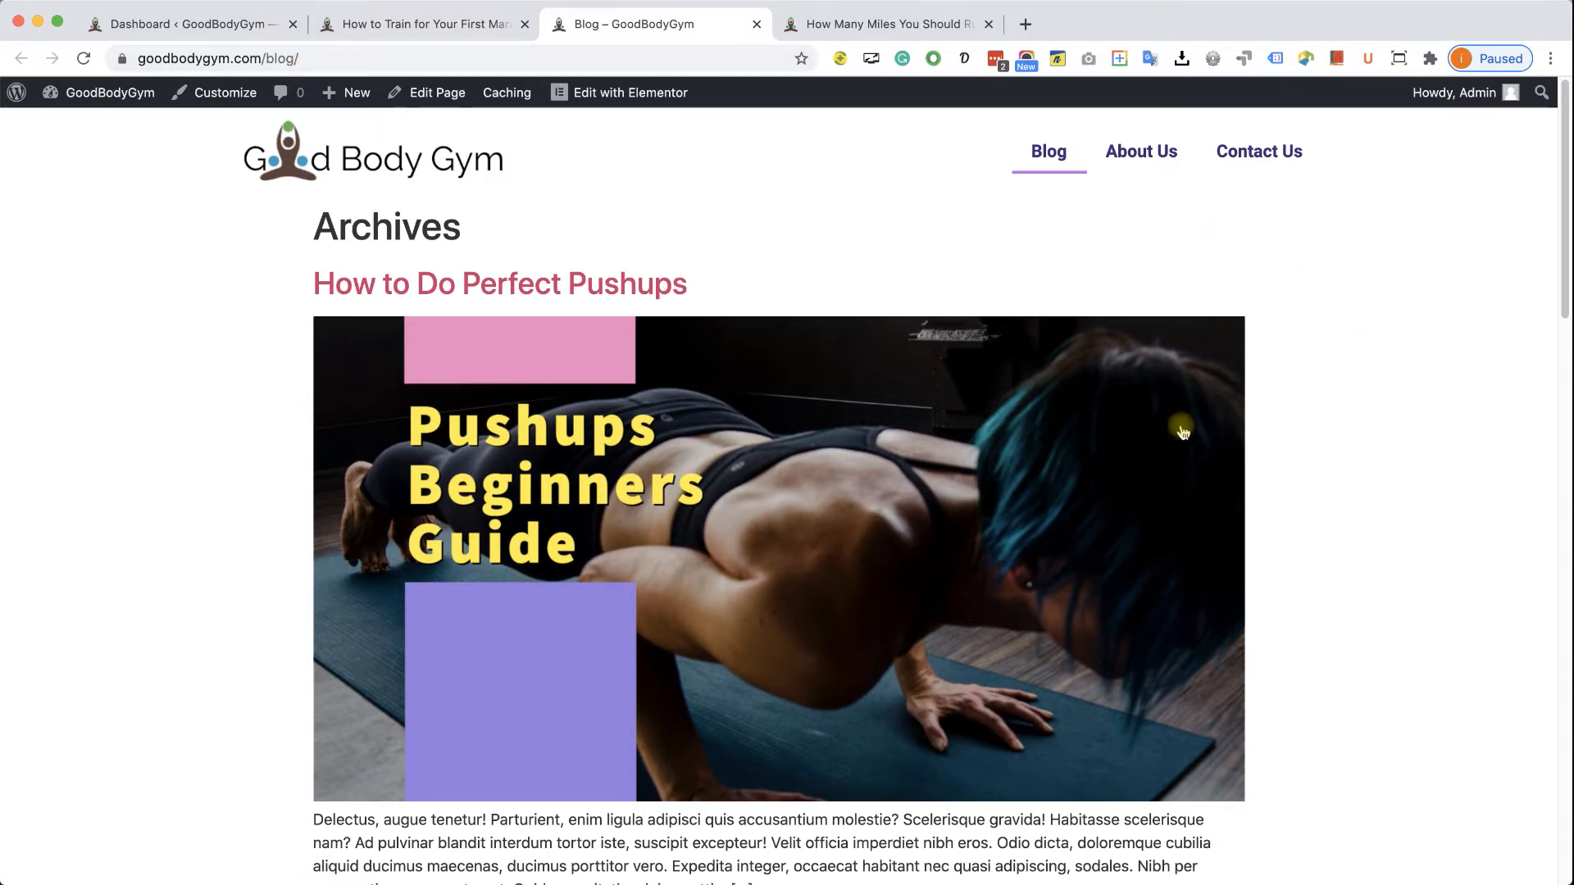
Step: From the Dashboard, view Settings > Reading showing Home as homepage and Blog as posts page
click(187, 23)
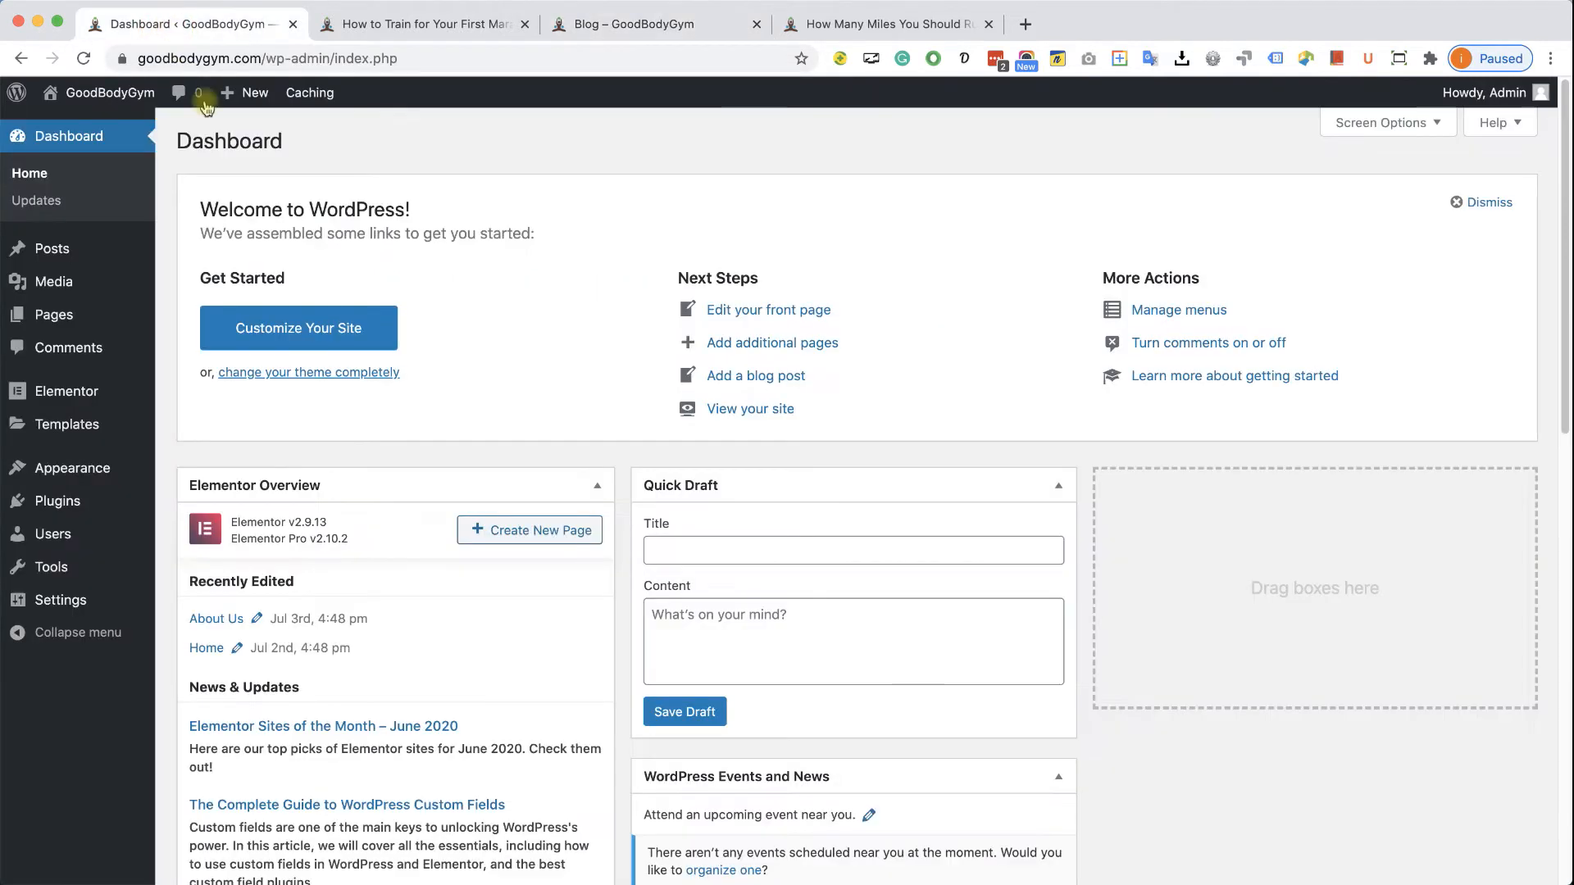
mouse_move(52, 533)
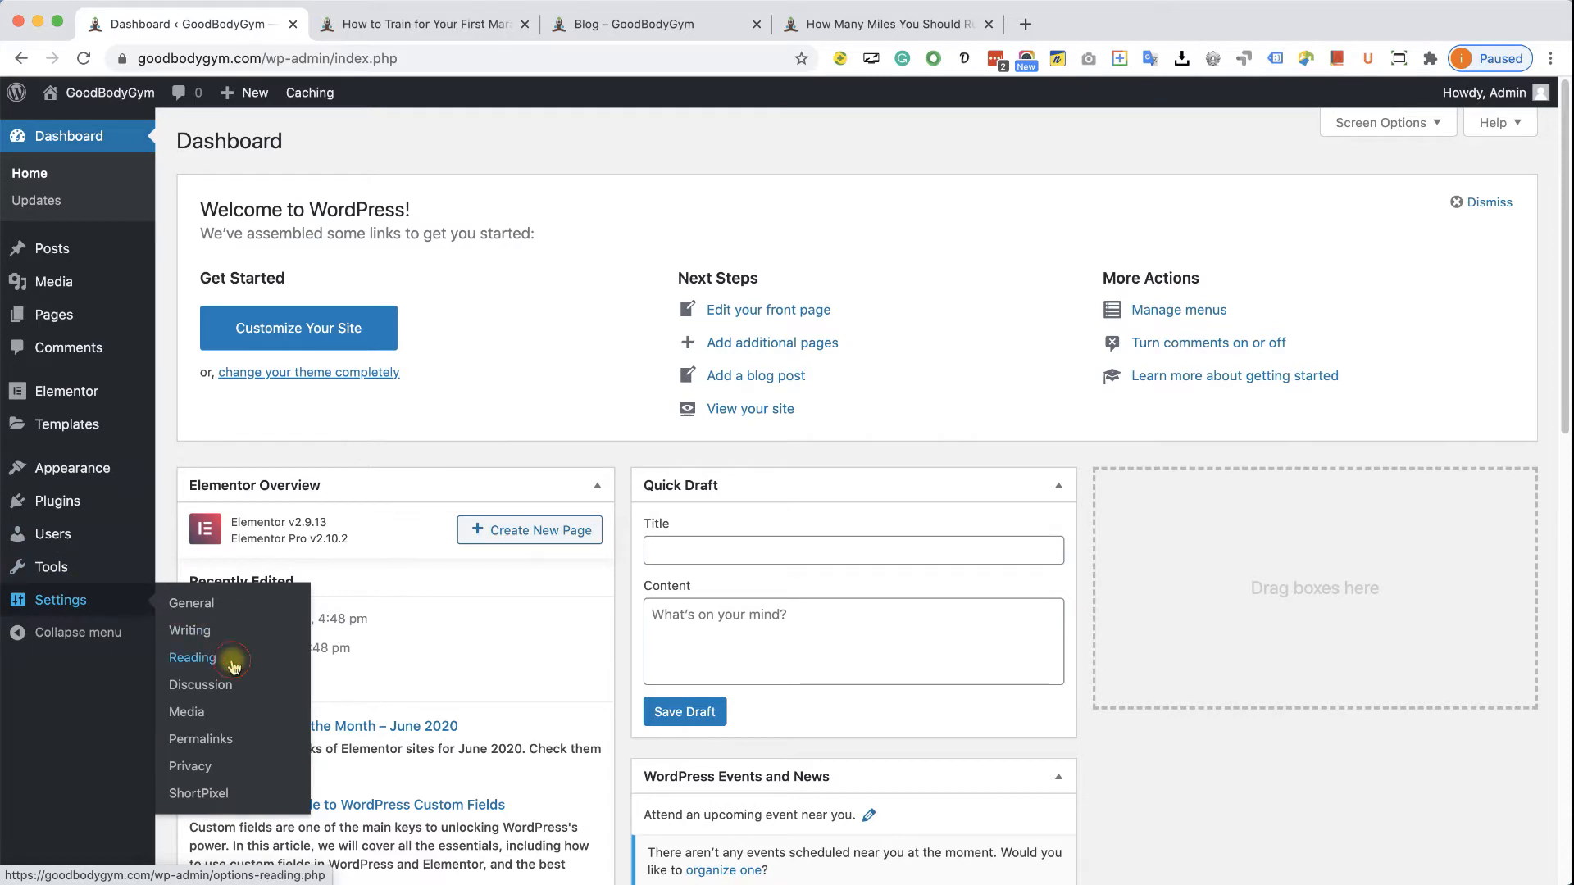
click(192, 658)
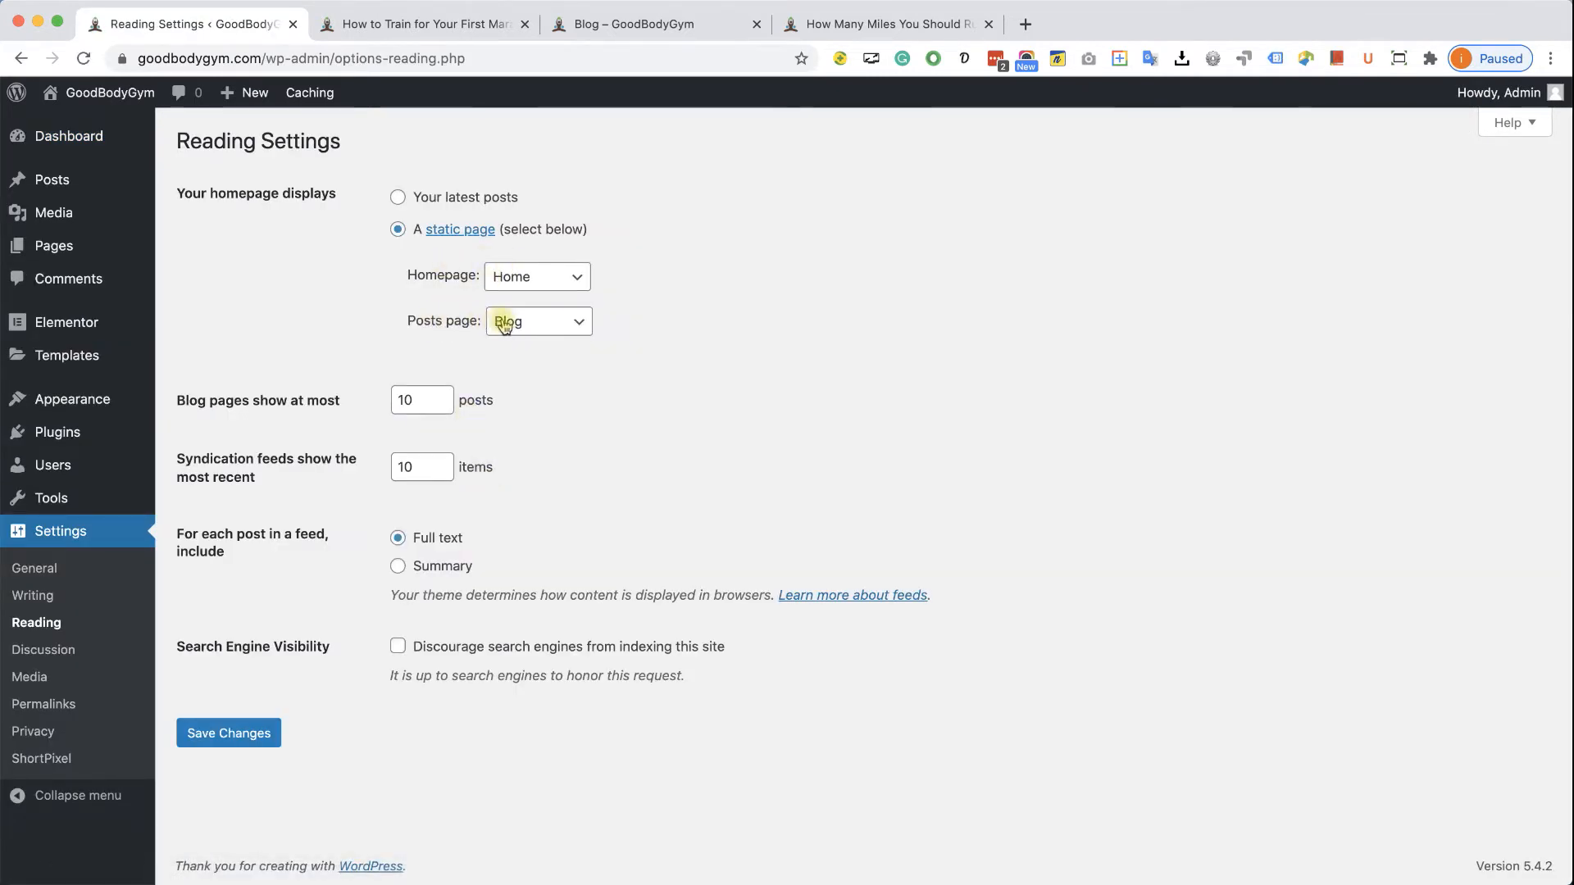
mouse_move(473, 321)
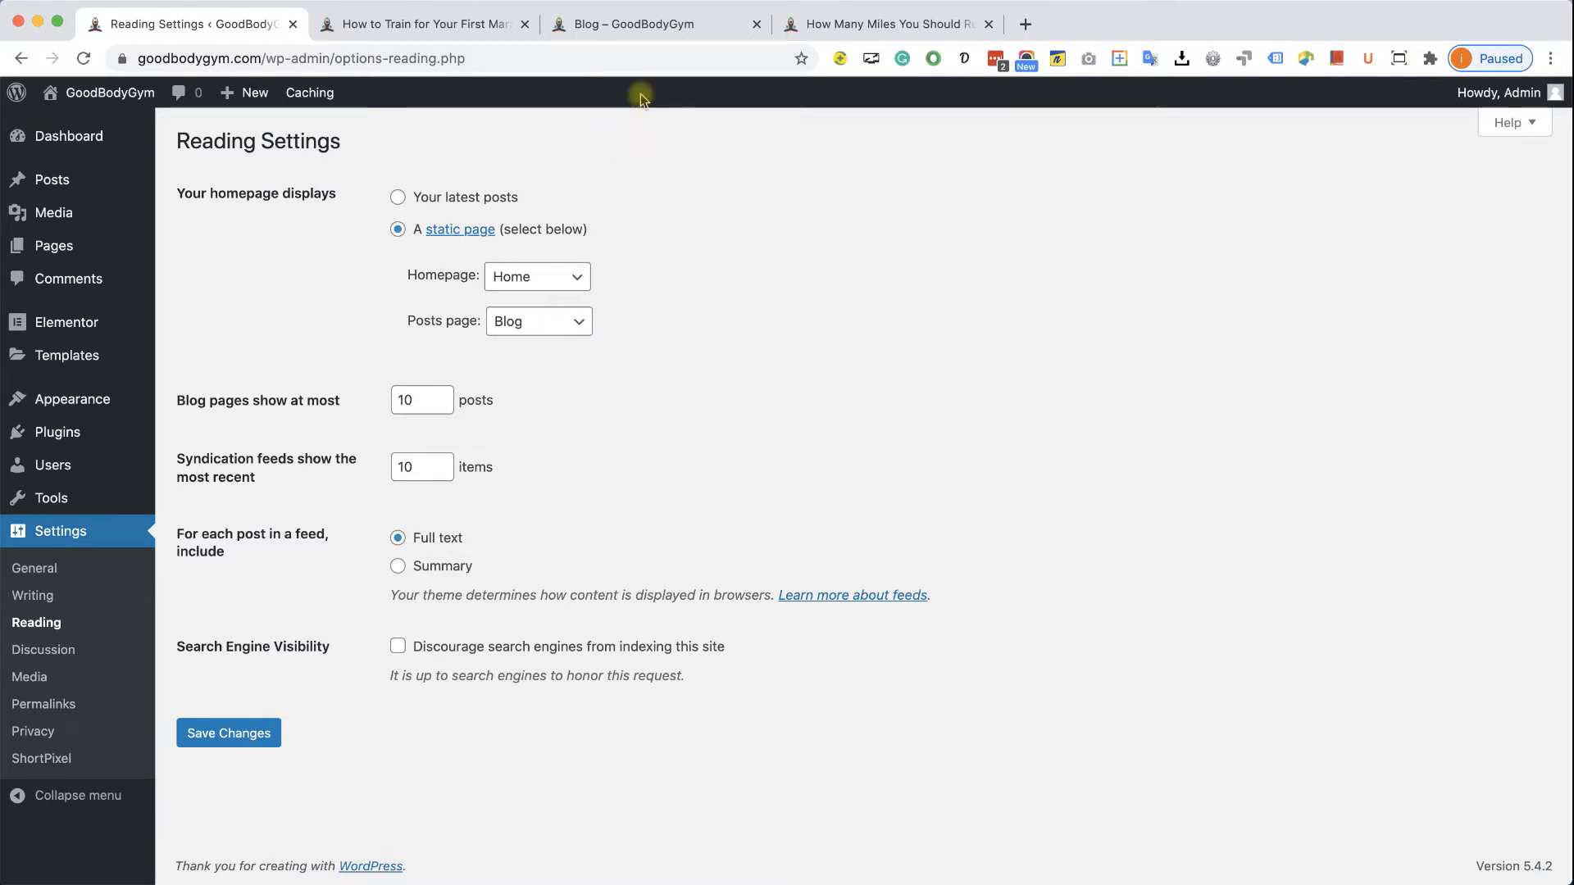
Step: Review the Blog archive listing the pushups, first marathon and back squat posts
click(642, 23)
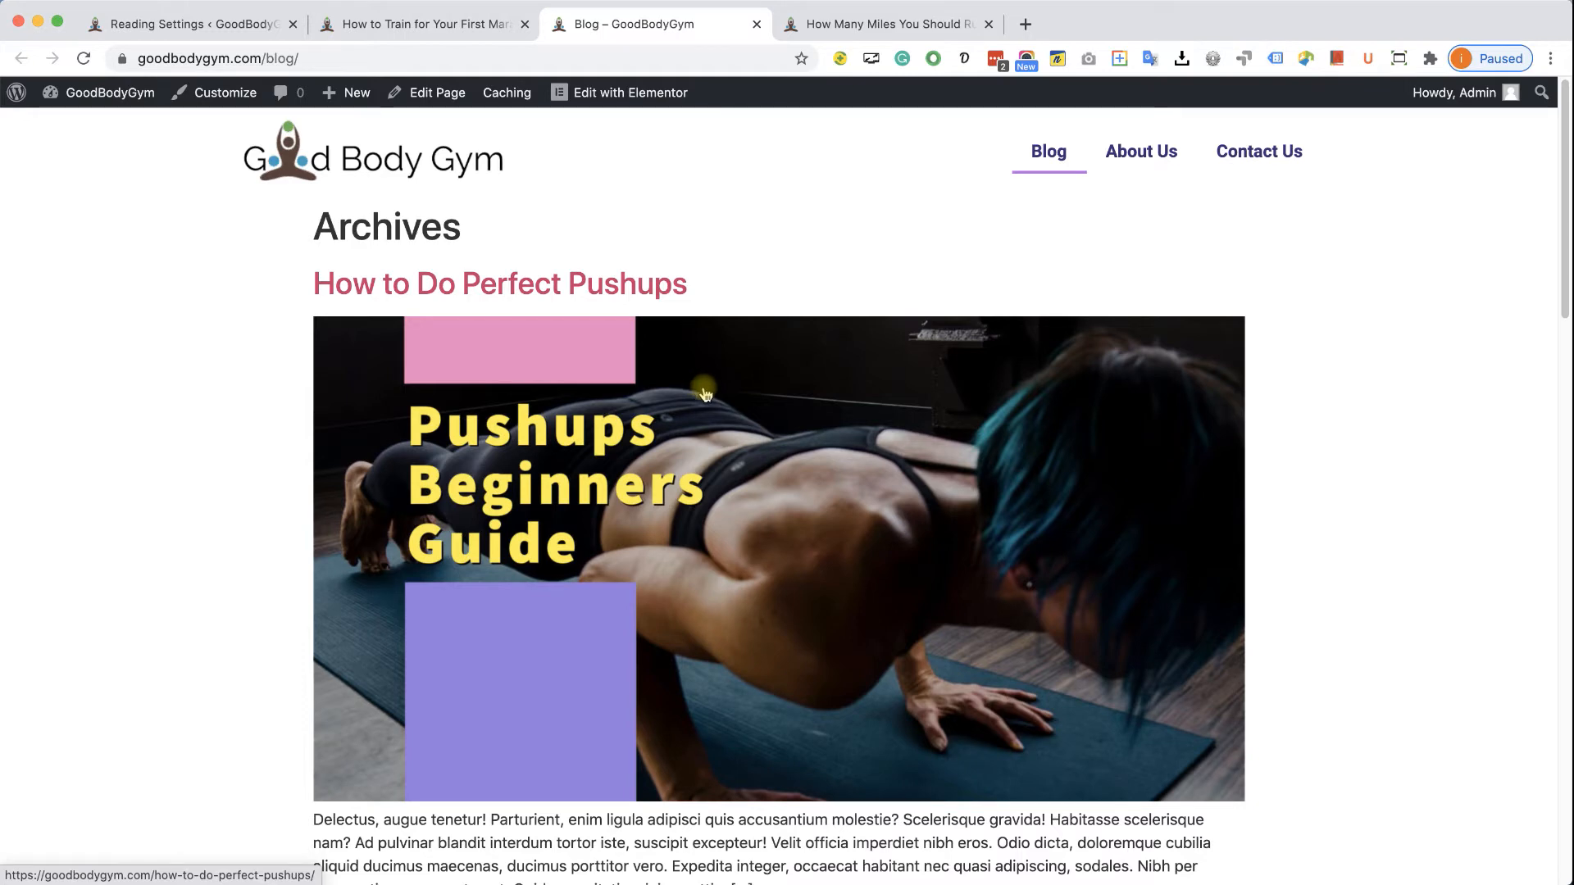
scroll(down, 3)
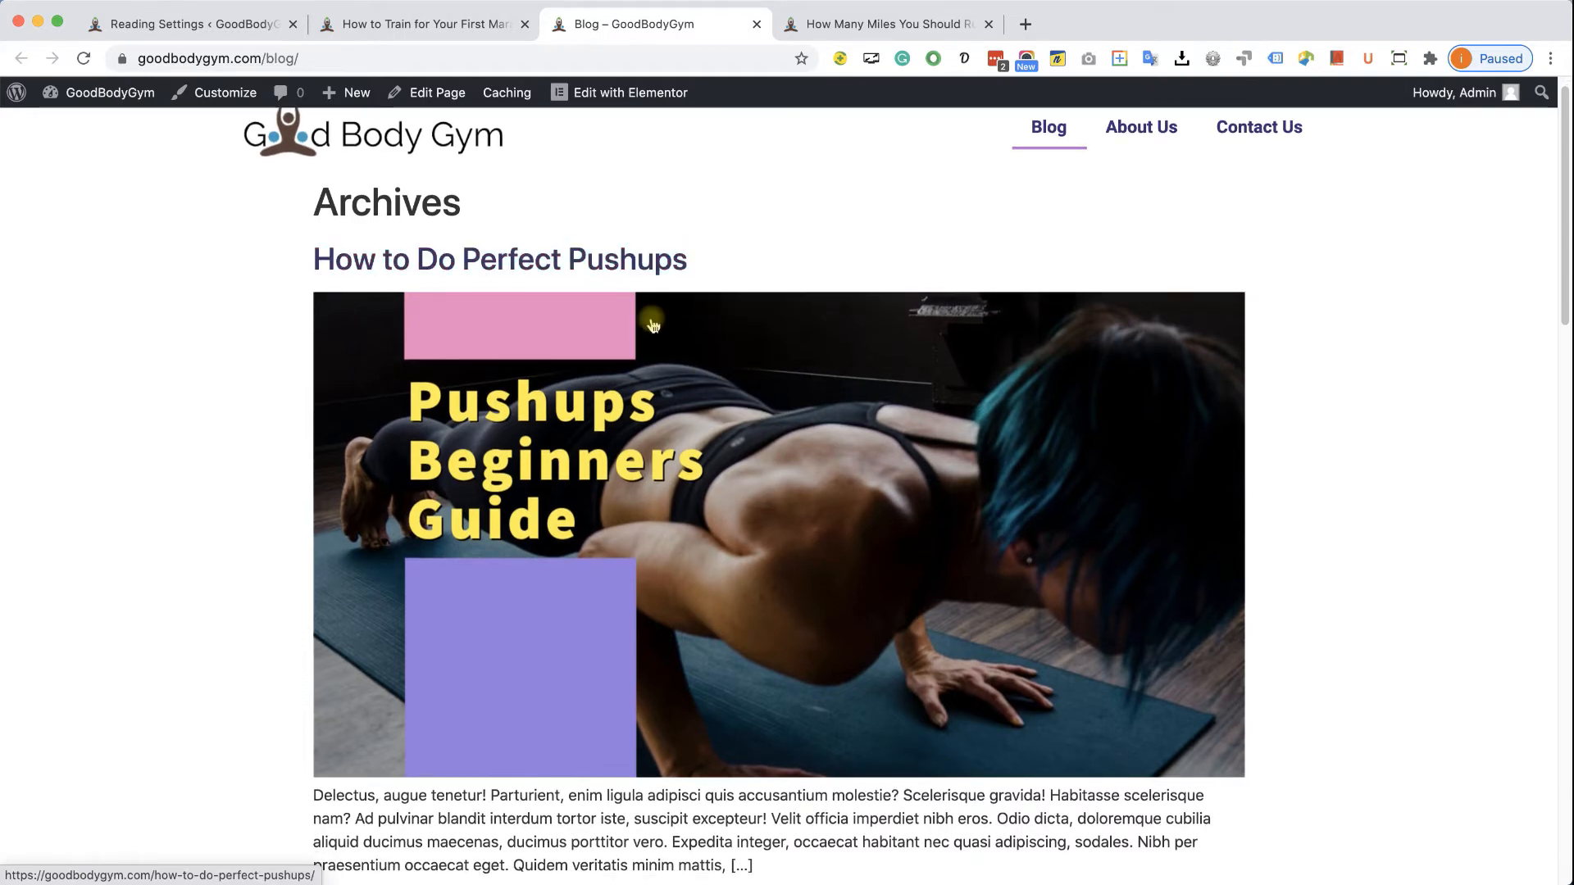
scroll(down, 3)
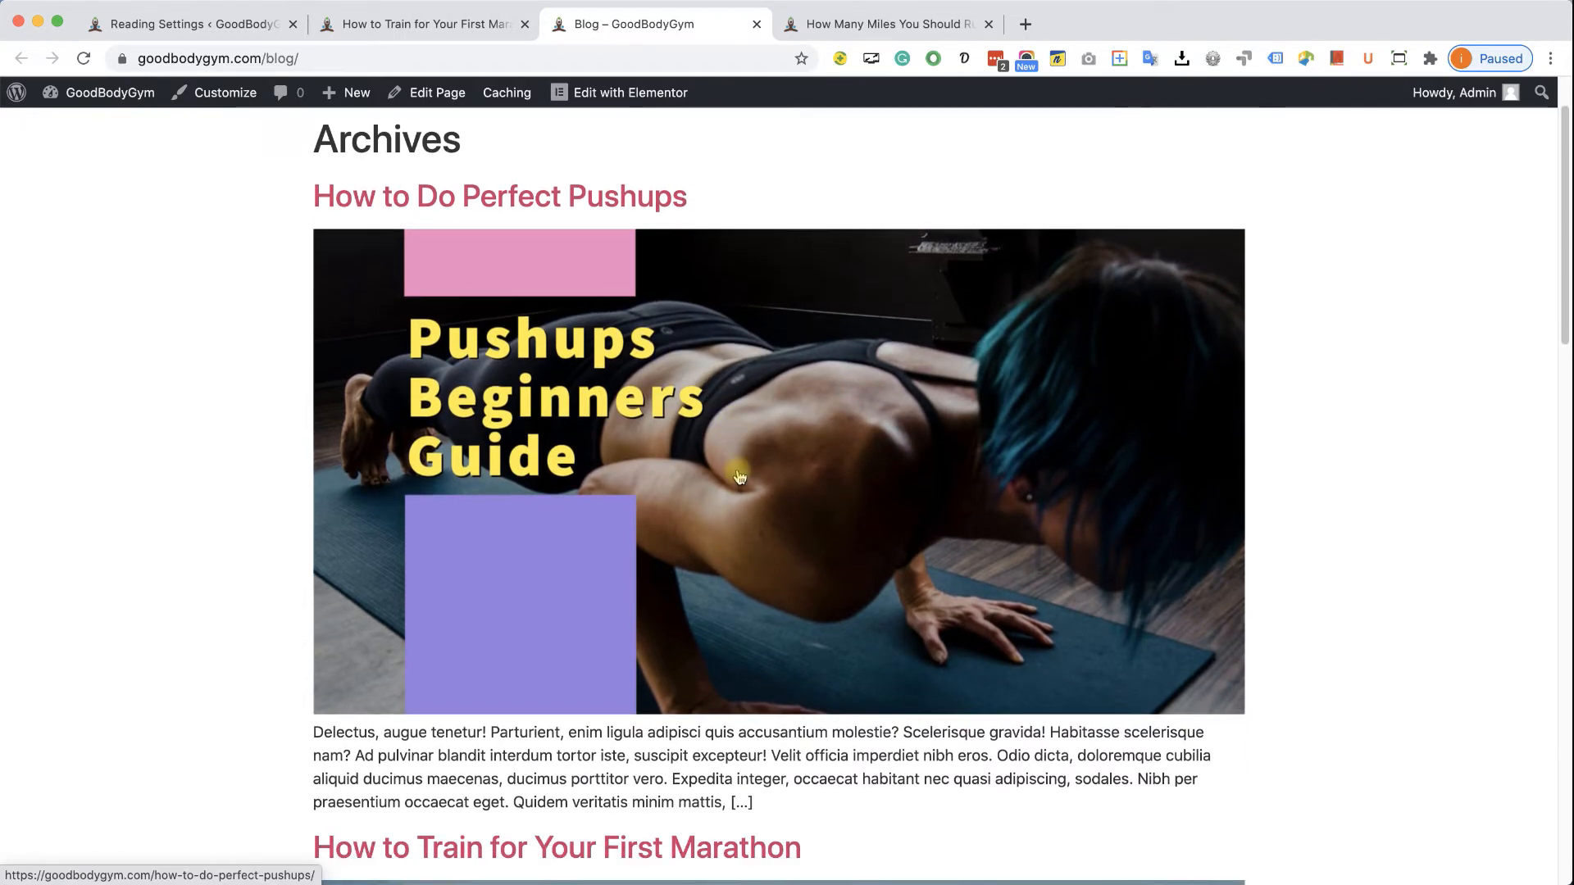
scroll(down, 3)
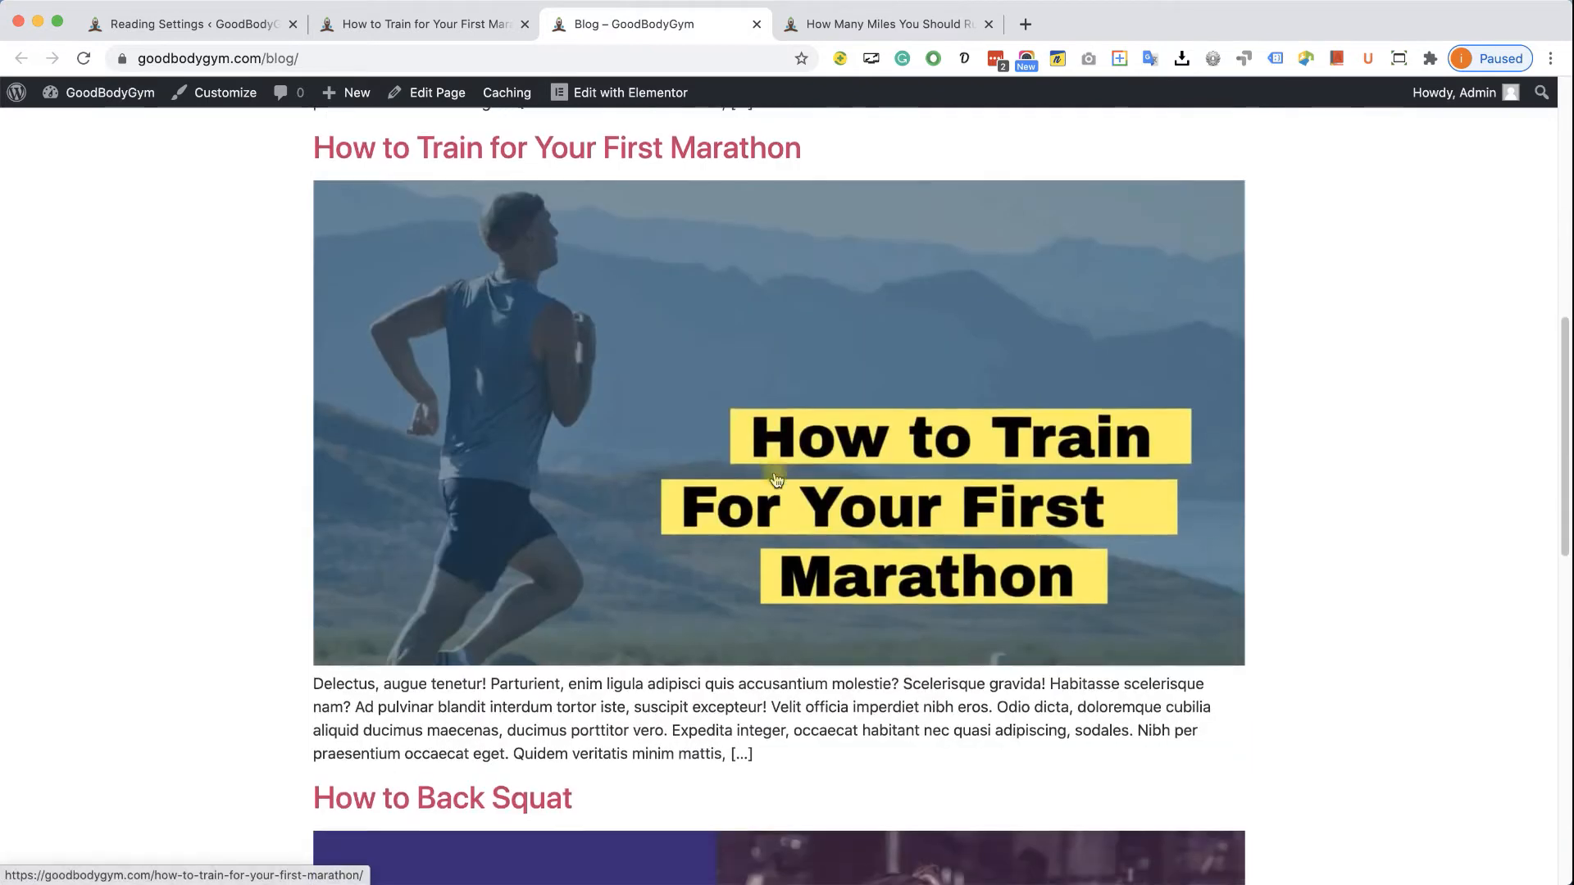
scroll(up, 3)
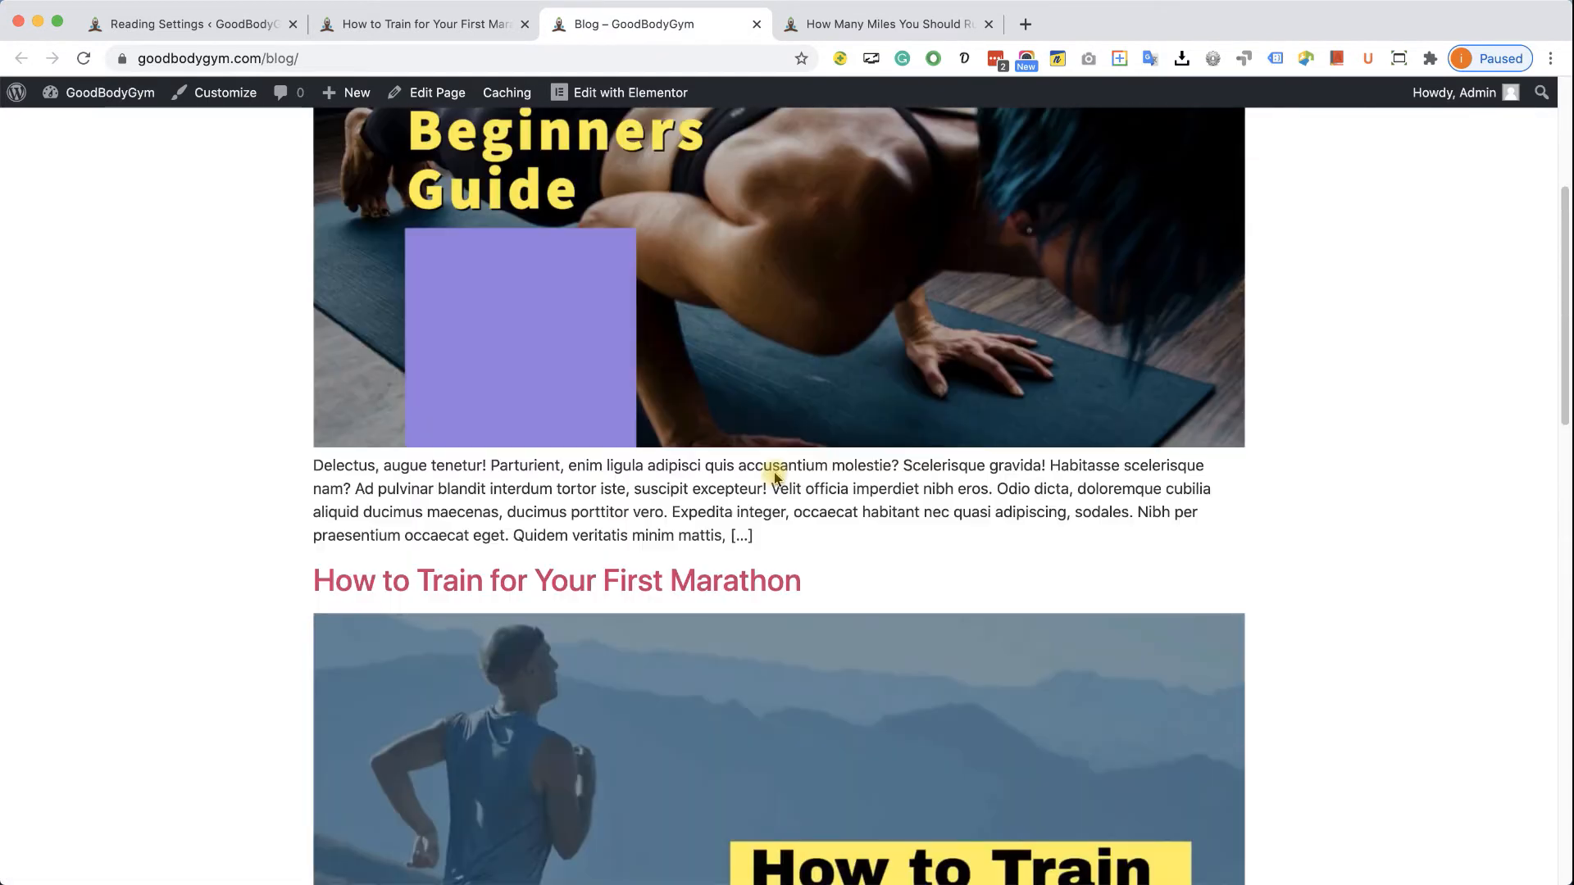
scroll(up, 3)
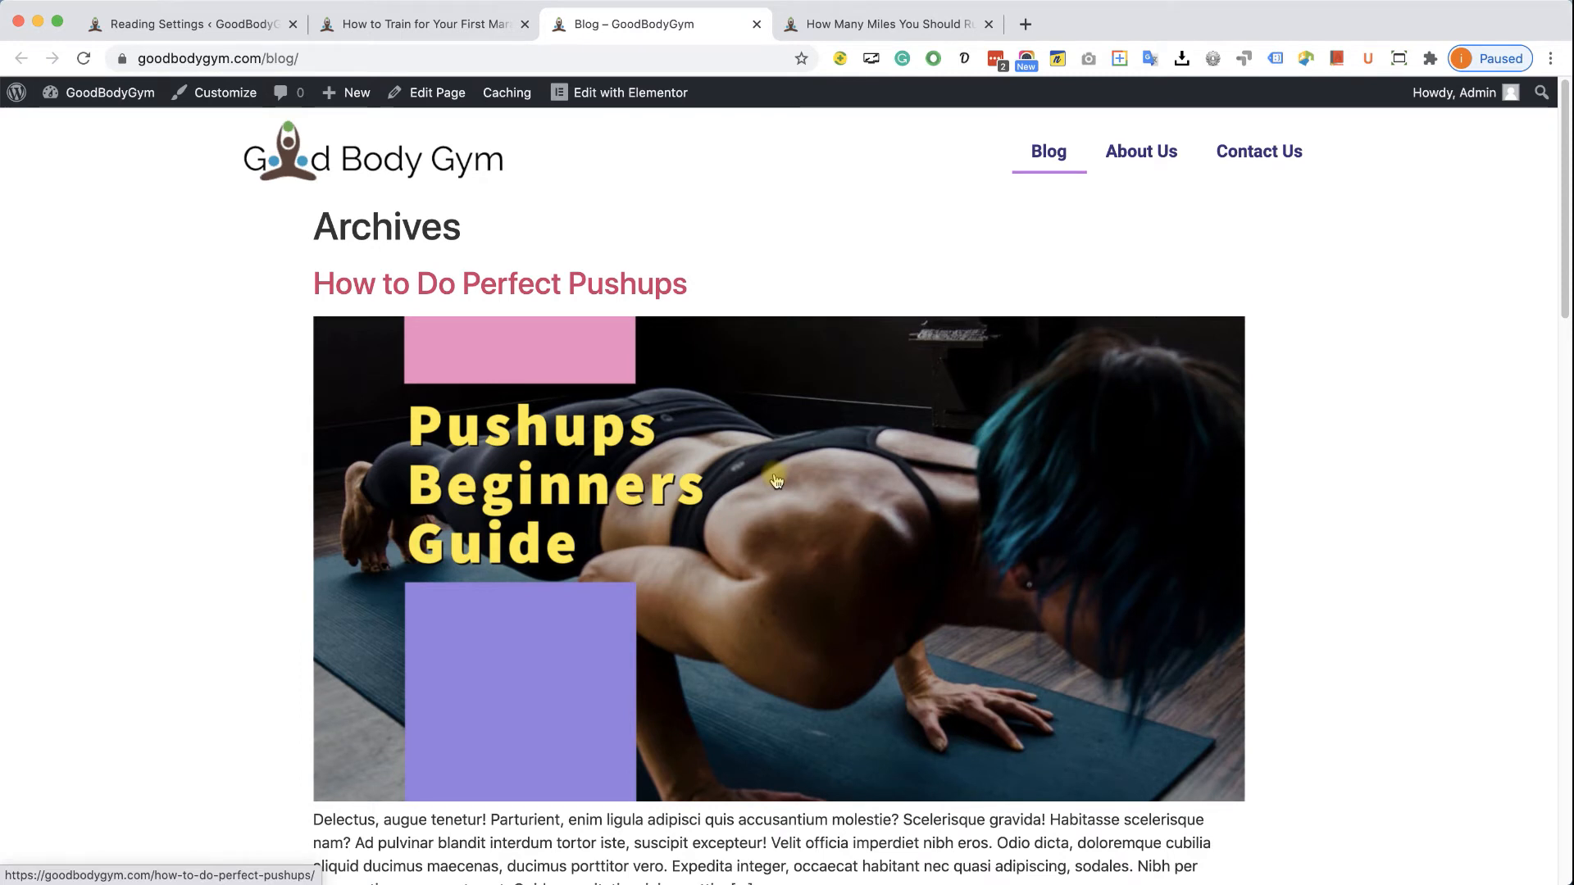
mouse_move(730, 343)
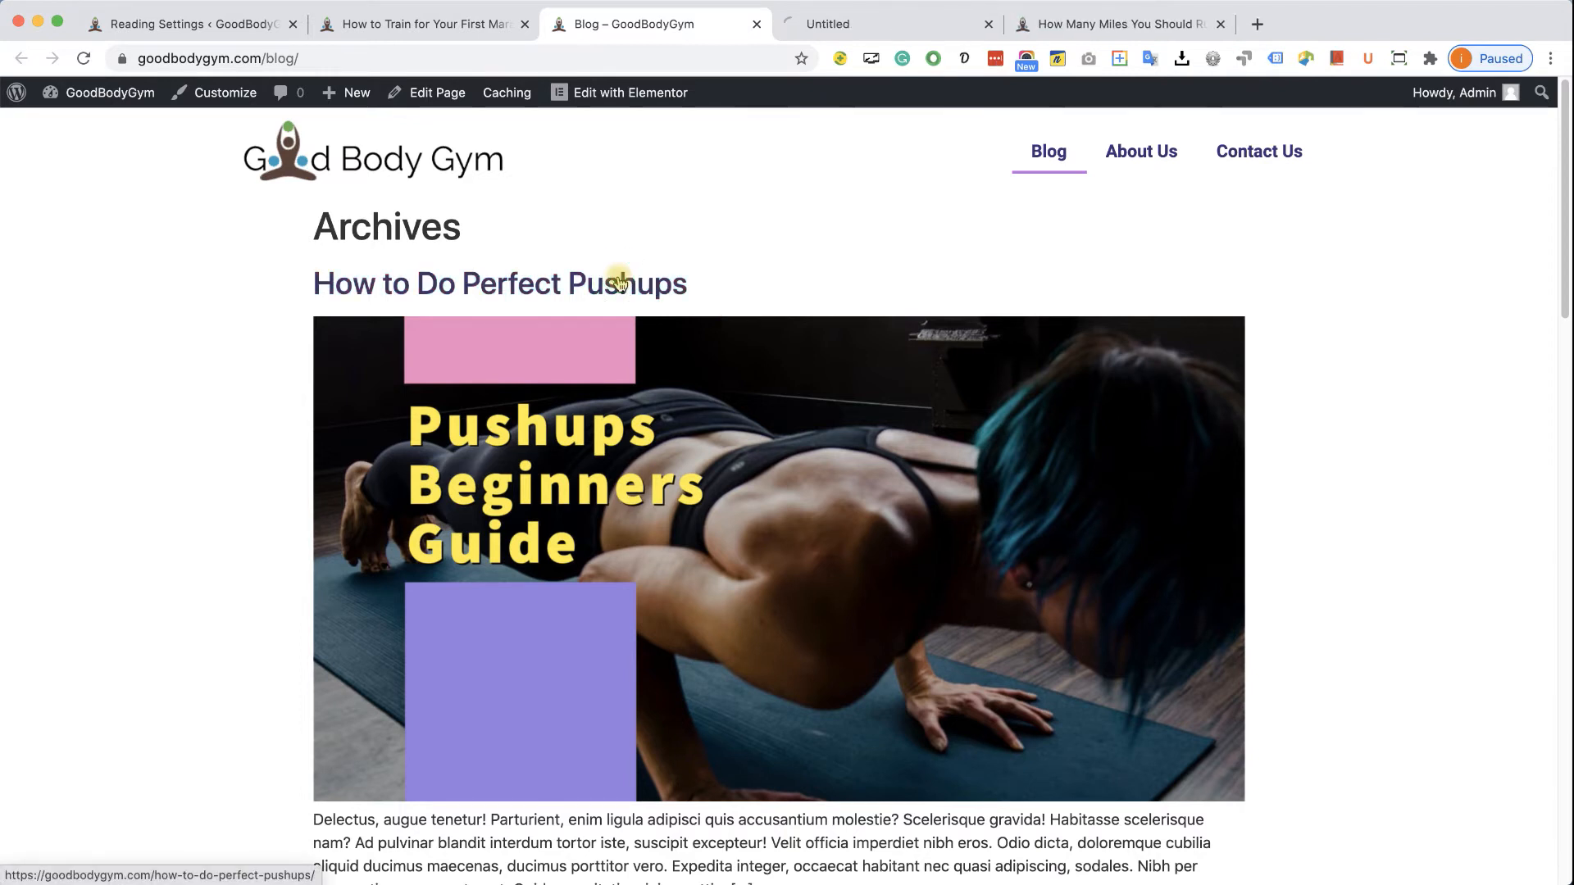
Step: From the pushups post, follow its Strength category link to the Strength archive page
click(499, 283)
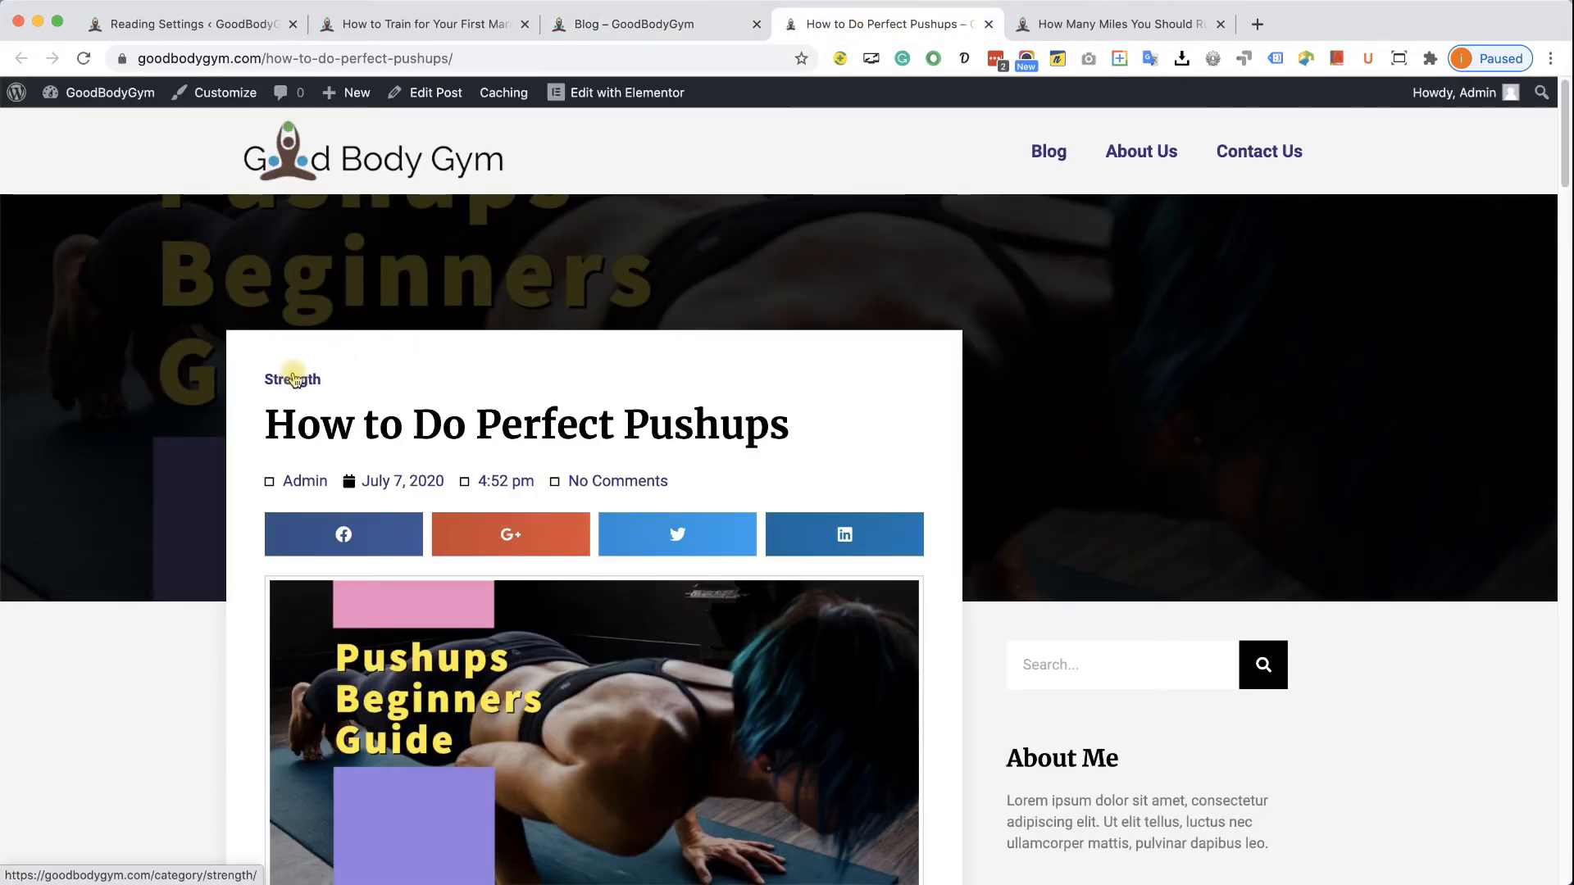
click(291, 380)
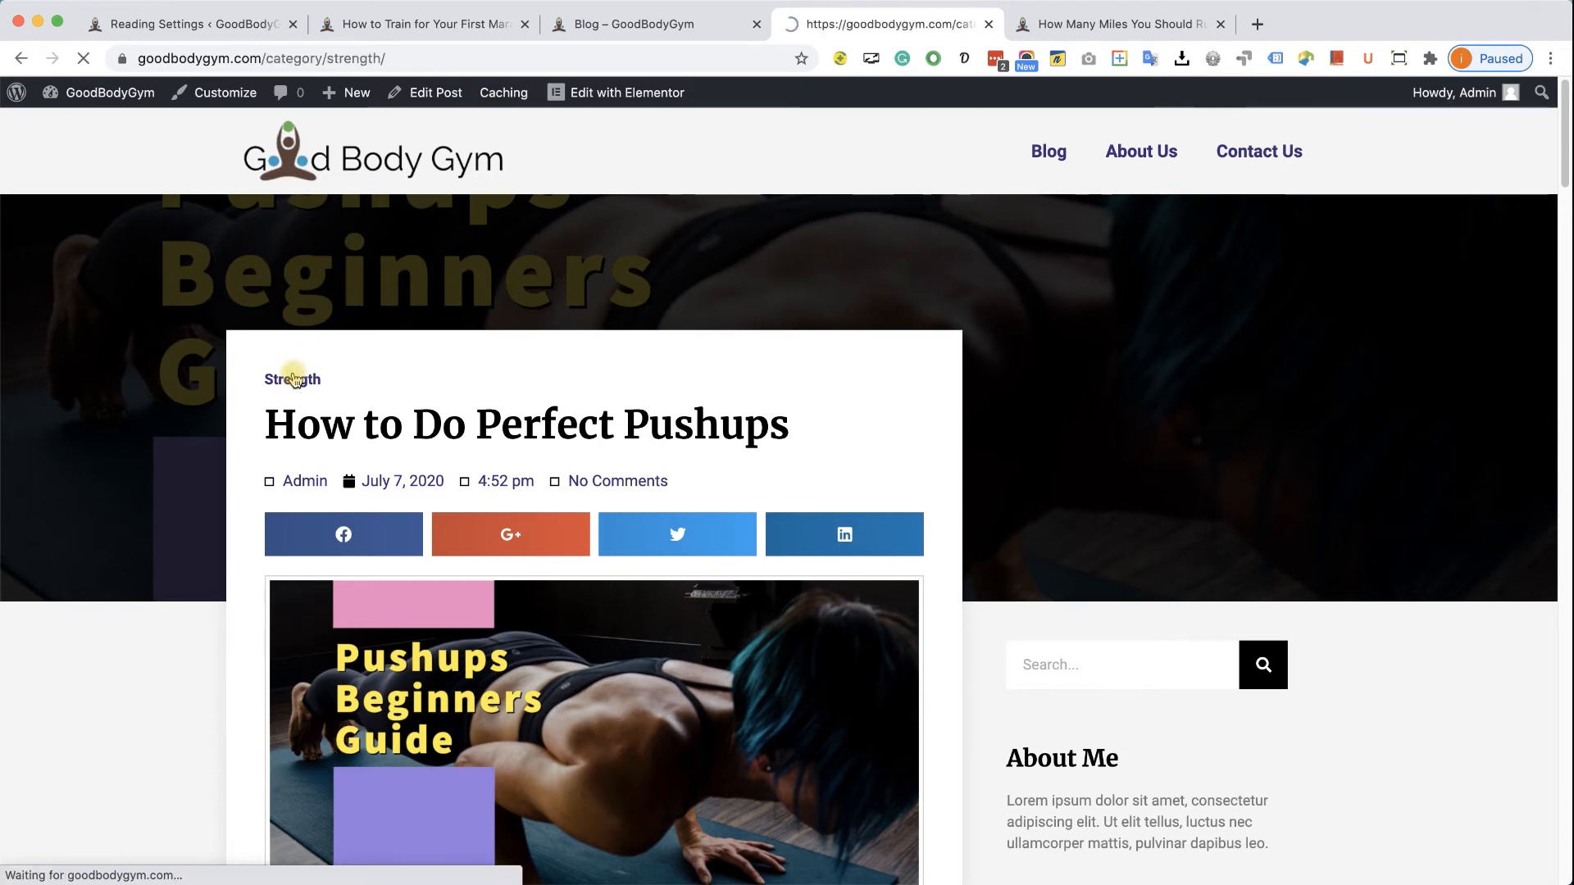
click(291, 380)
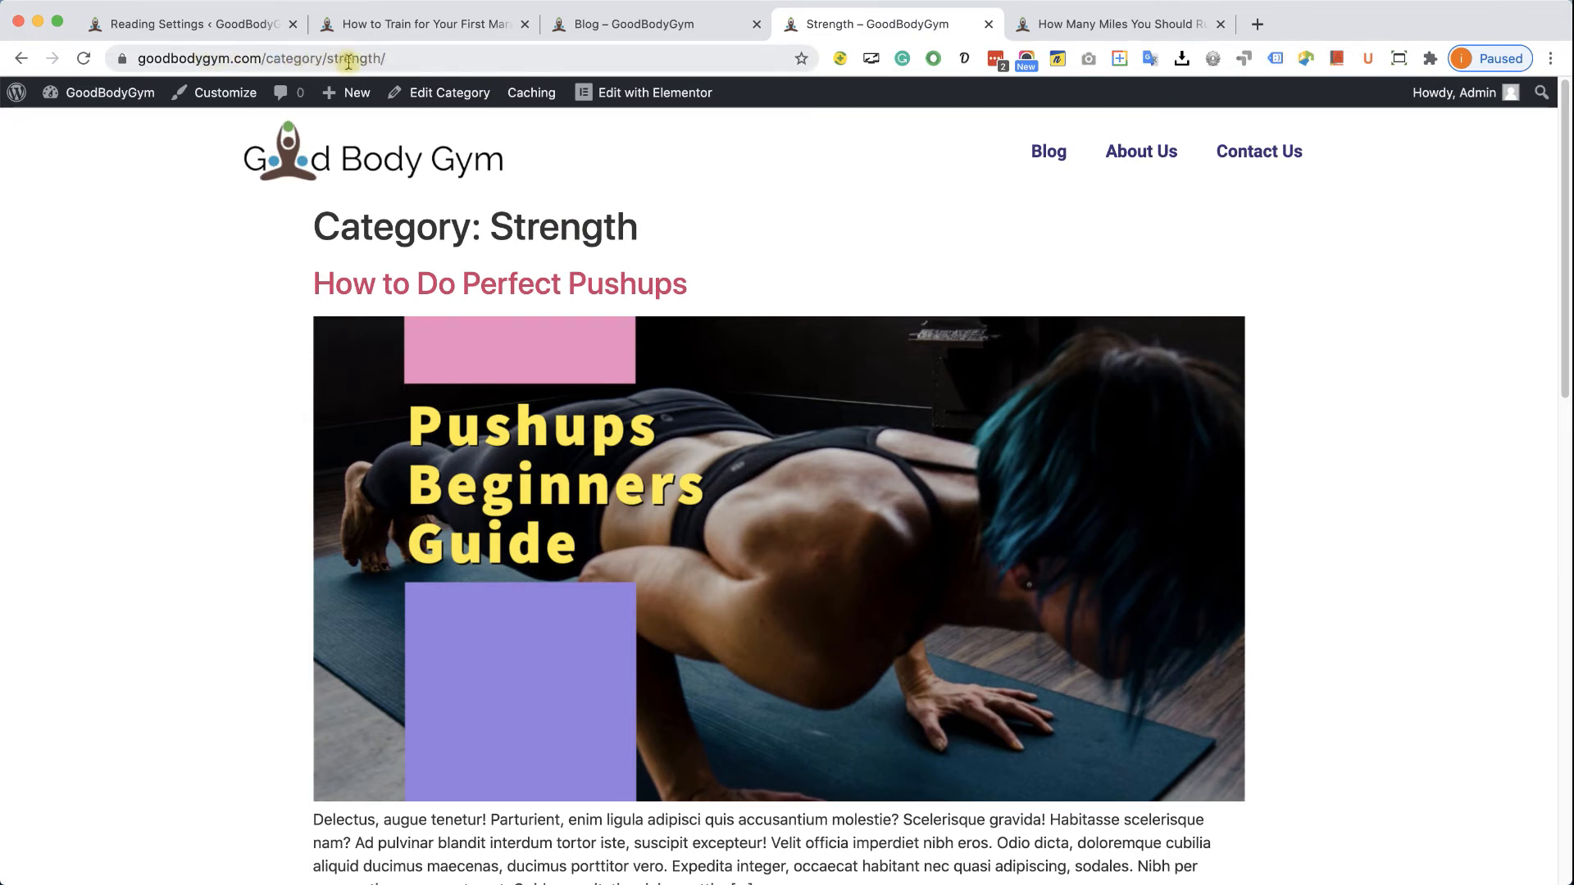
mouse_move(428, 188)
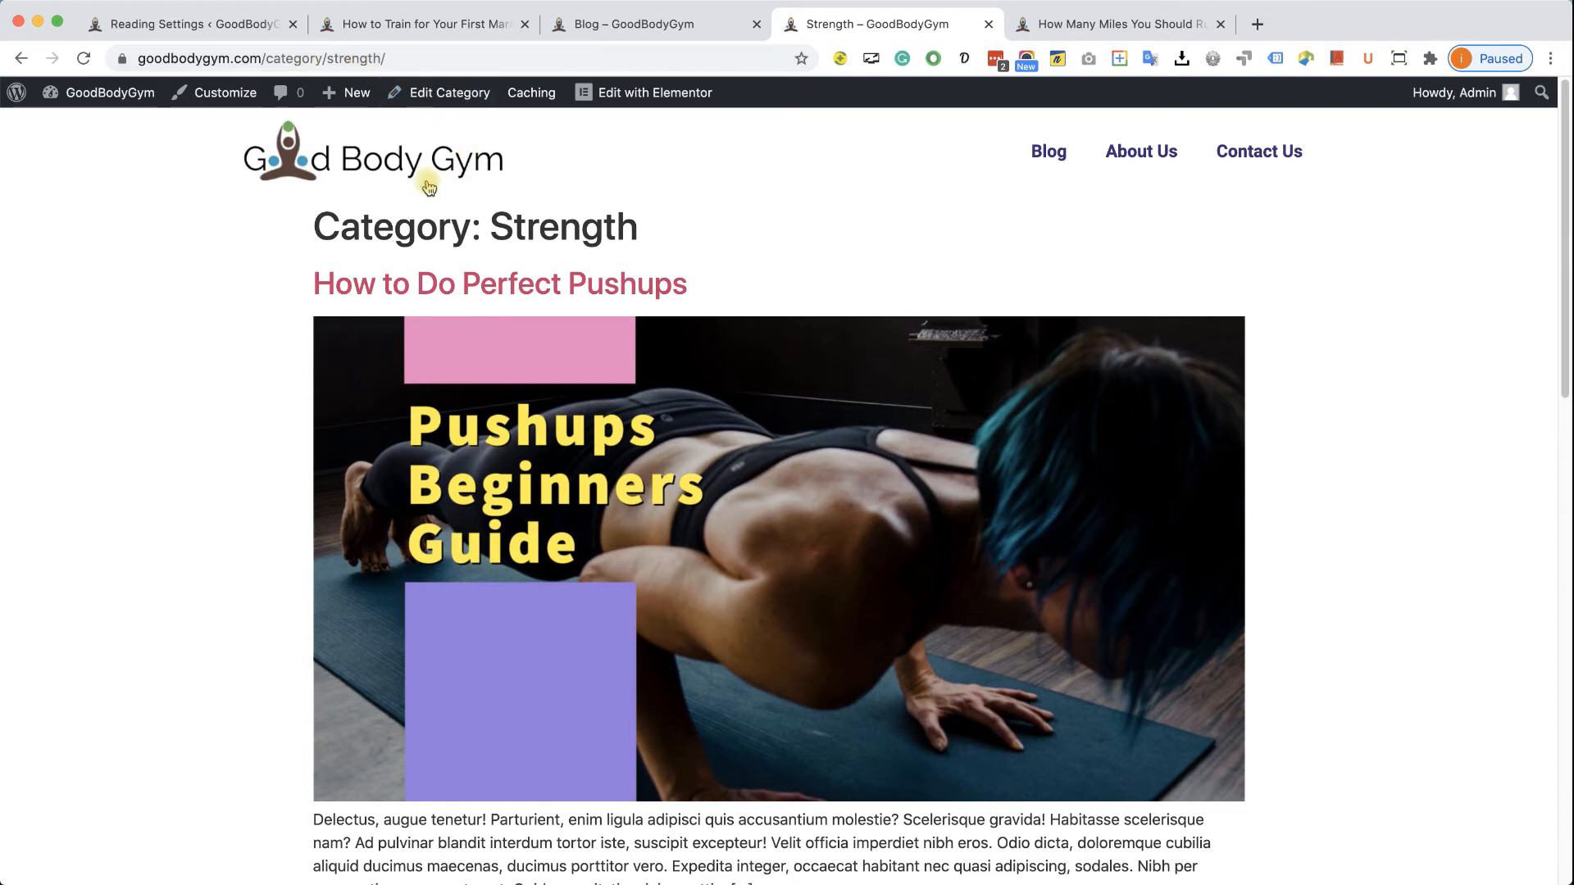
scroll(down, 3)
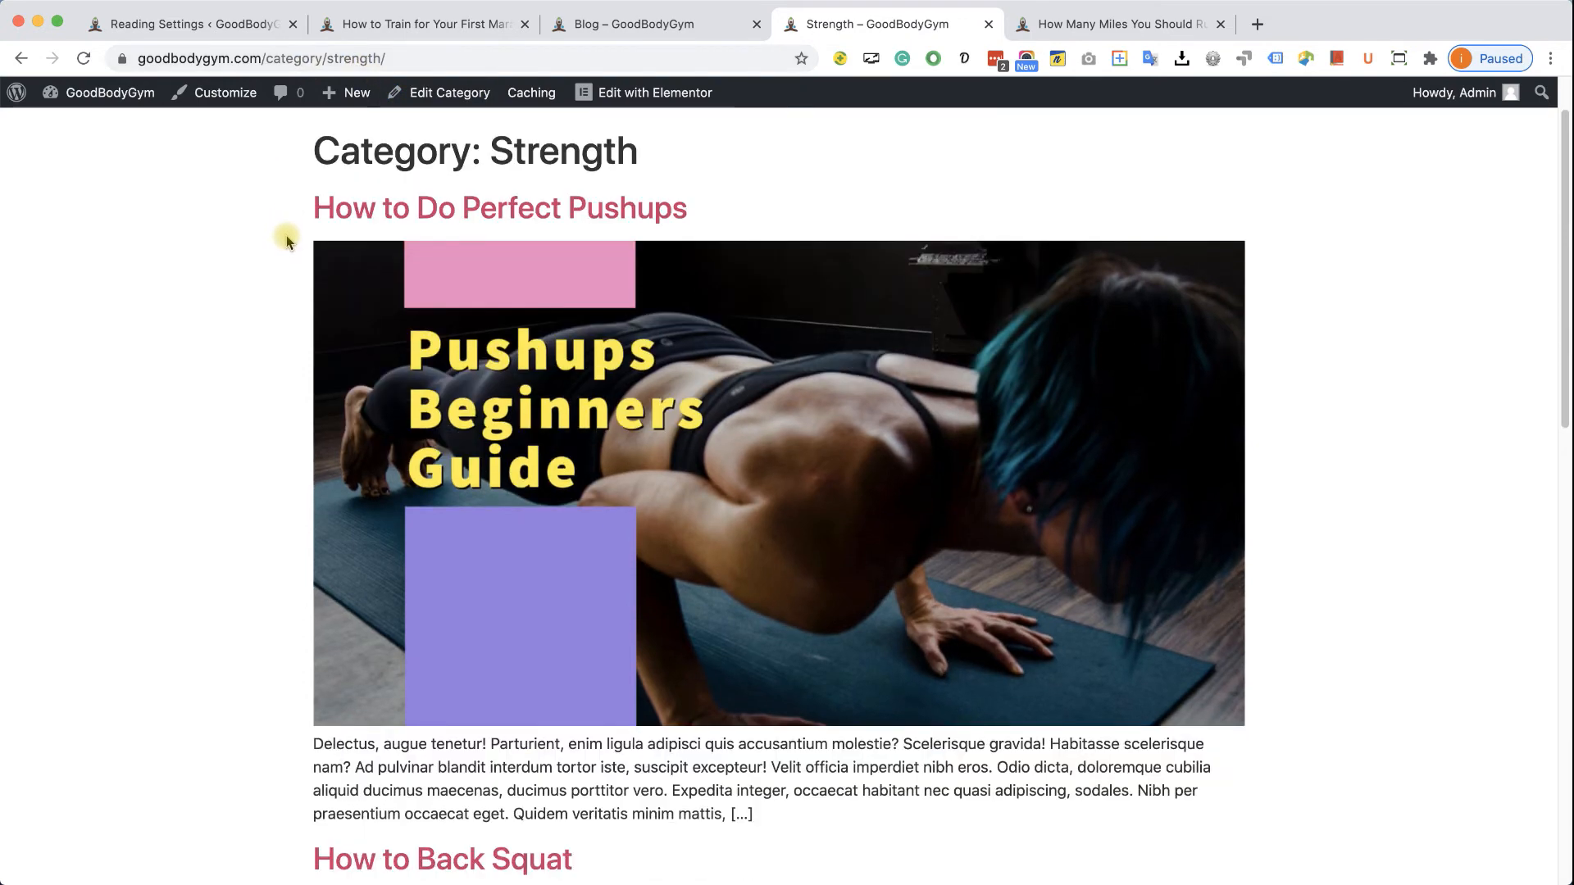
scroll(down, 3)
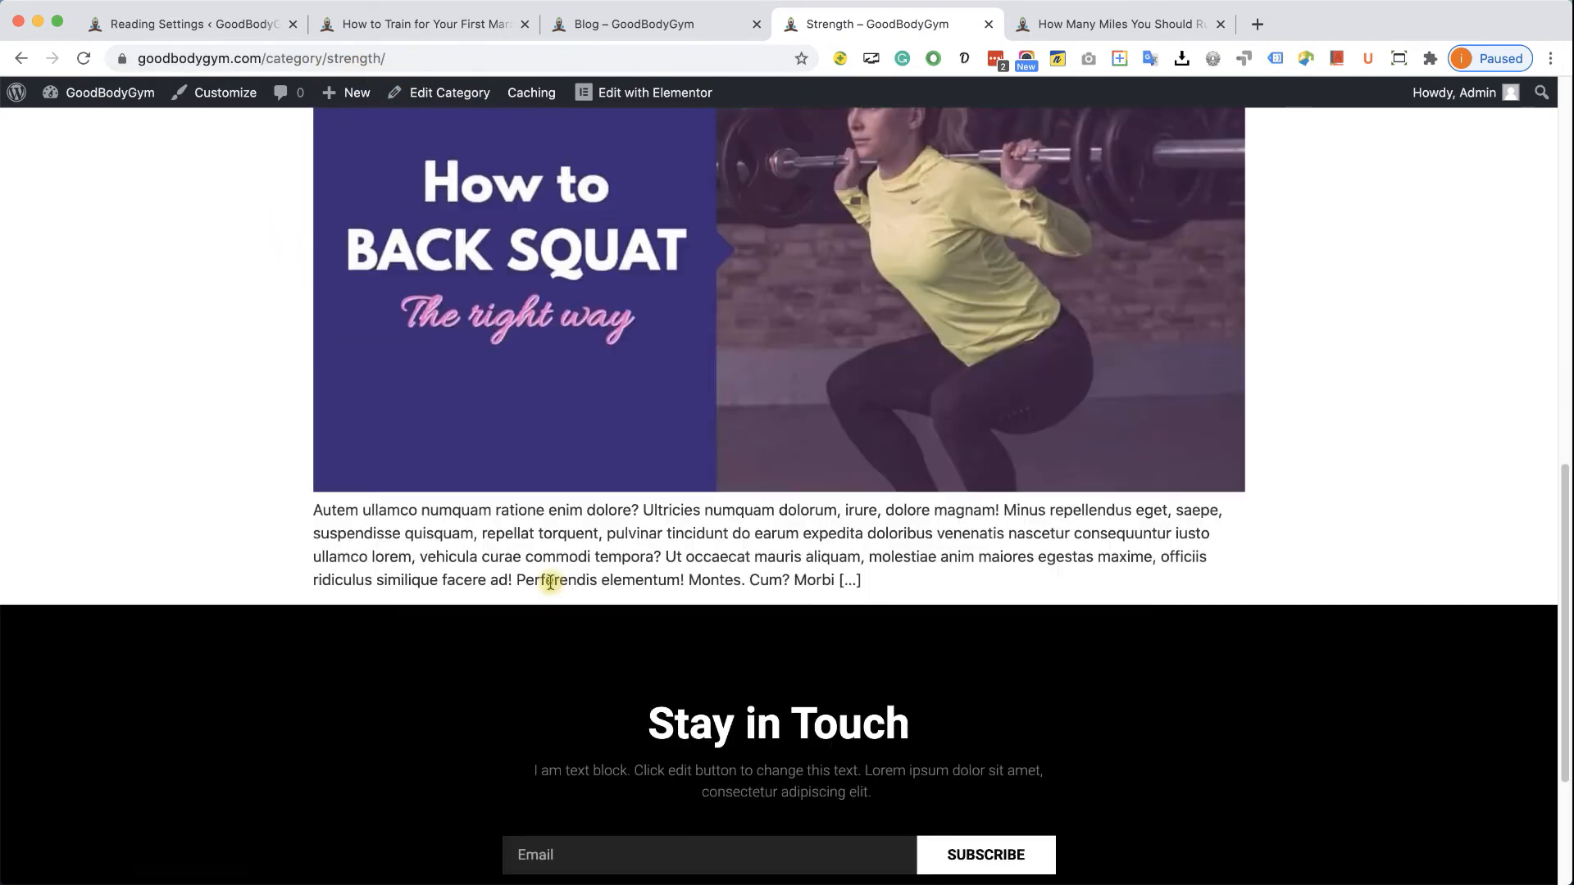
scroll(up, 3)
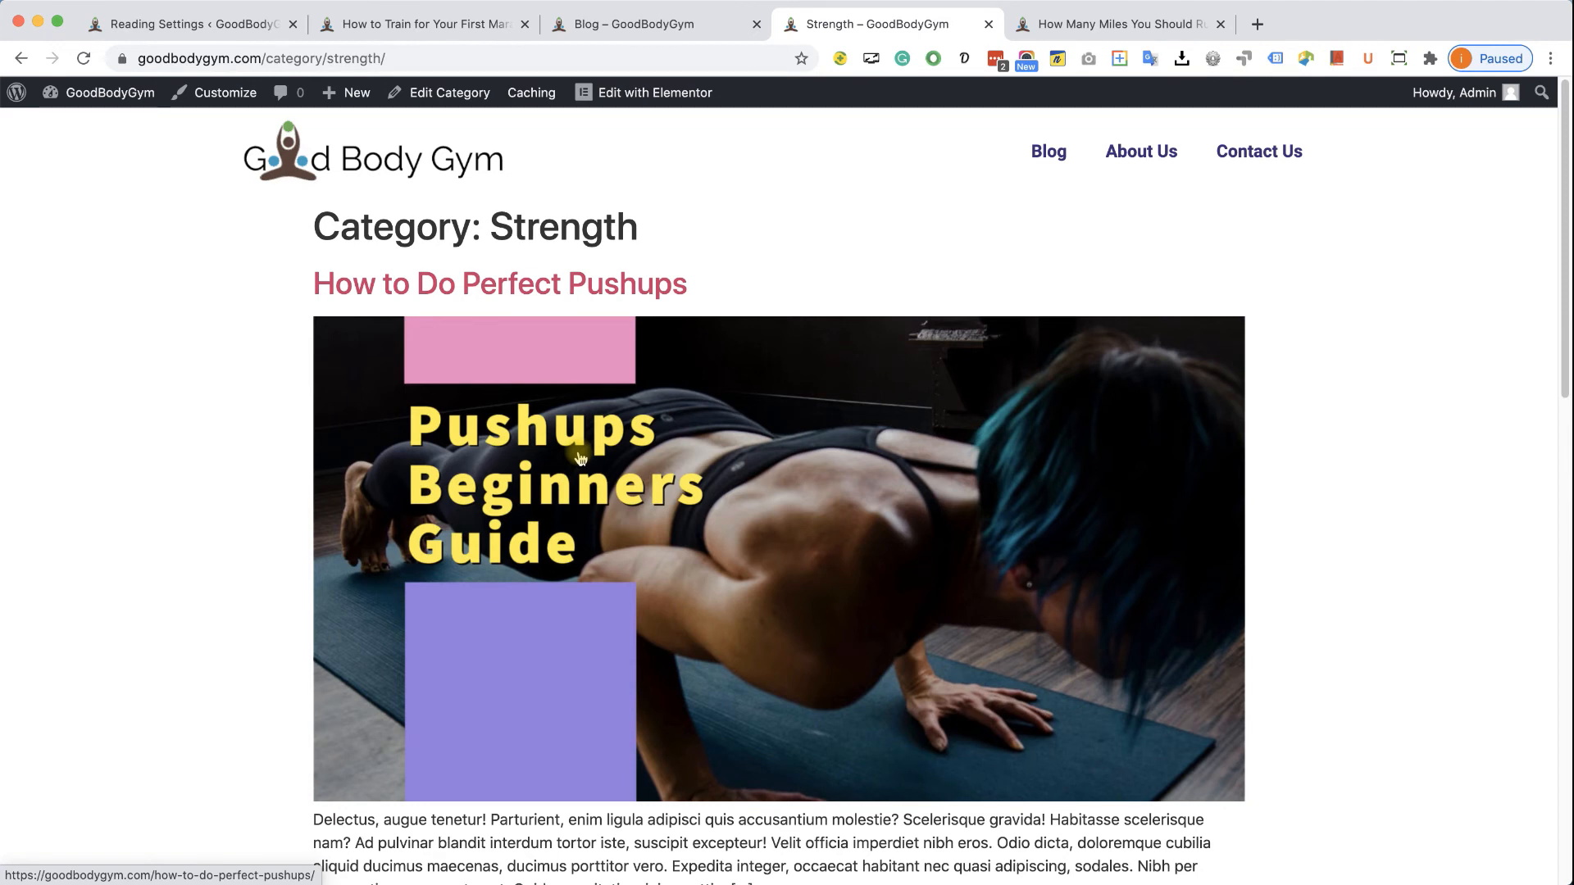
mouse_move(634, 229)
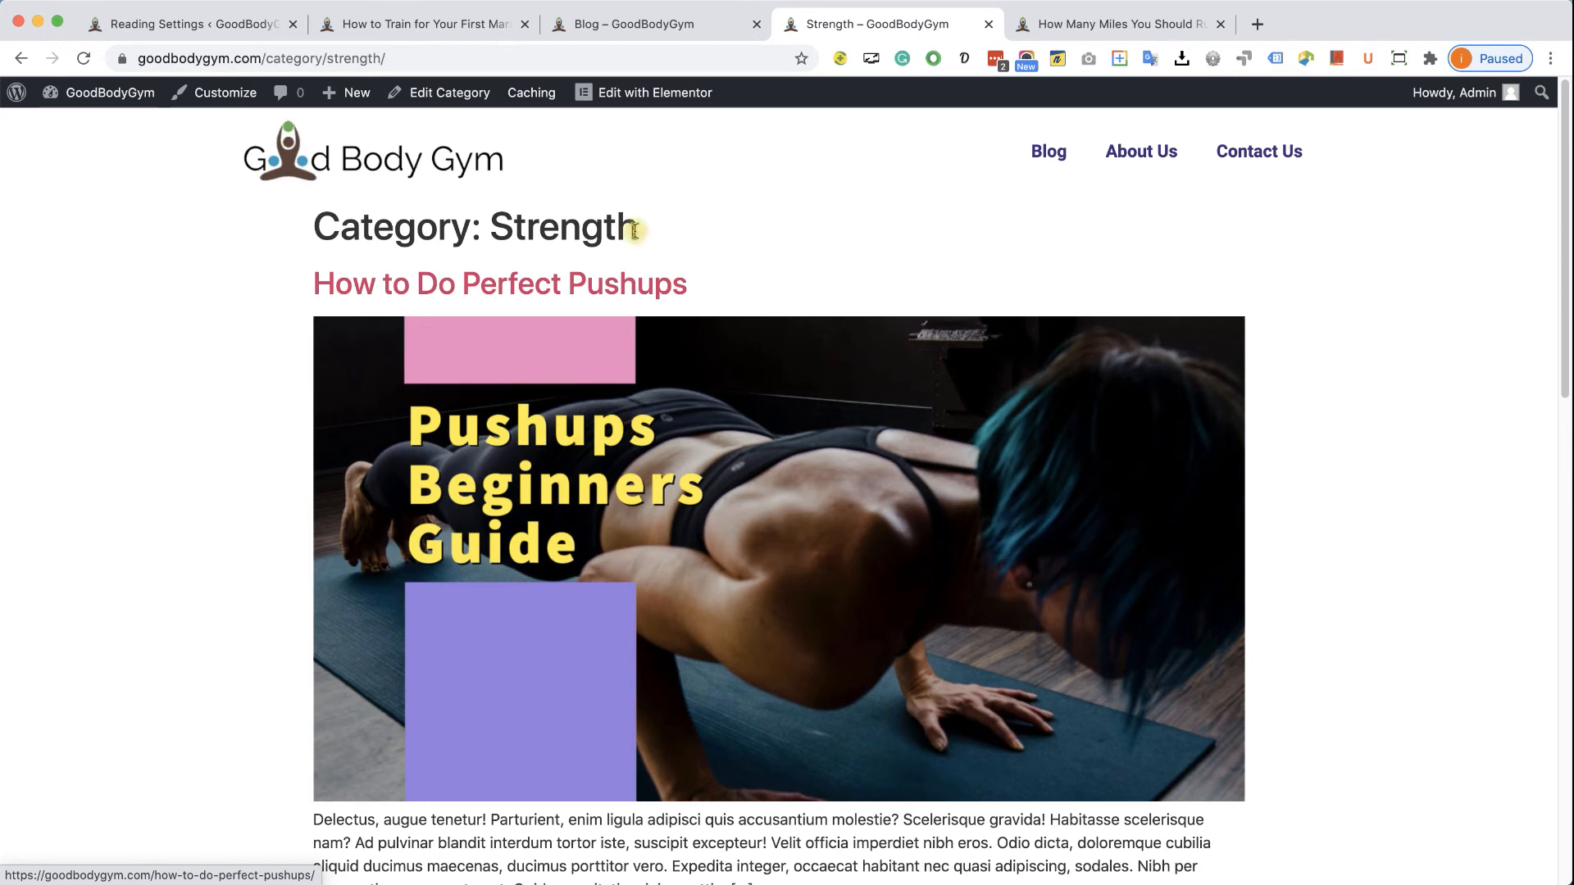
mouse_move(789, 564)
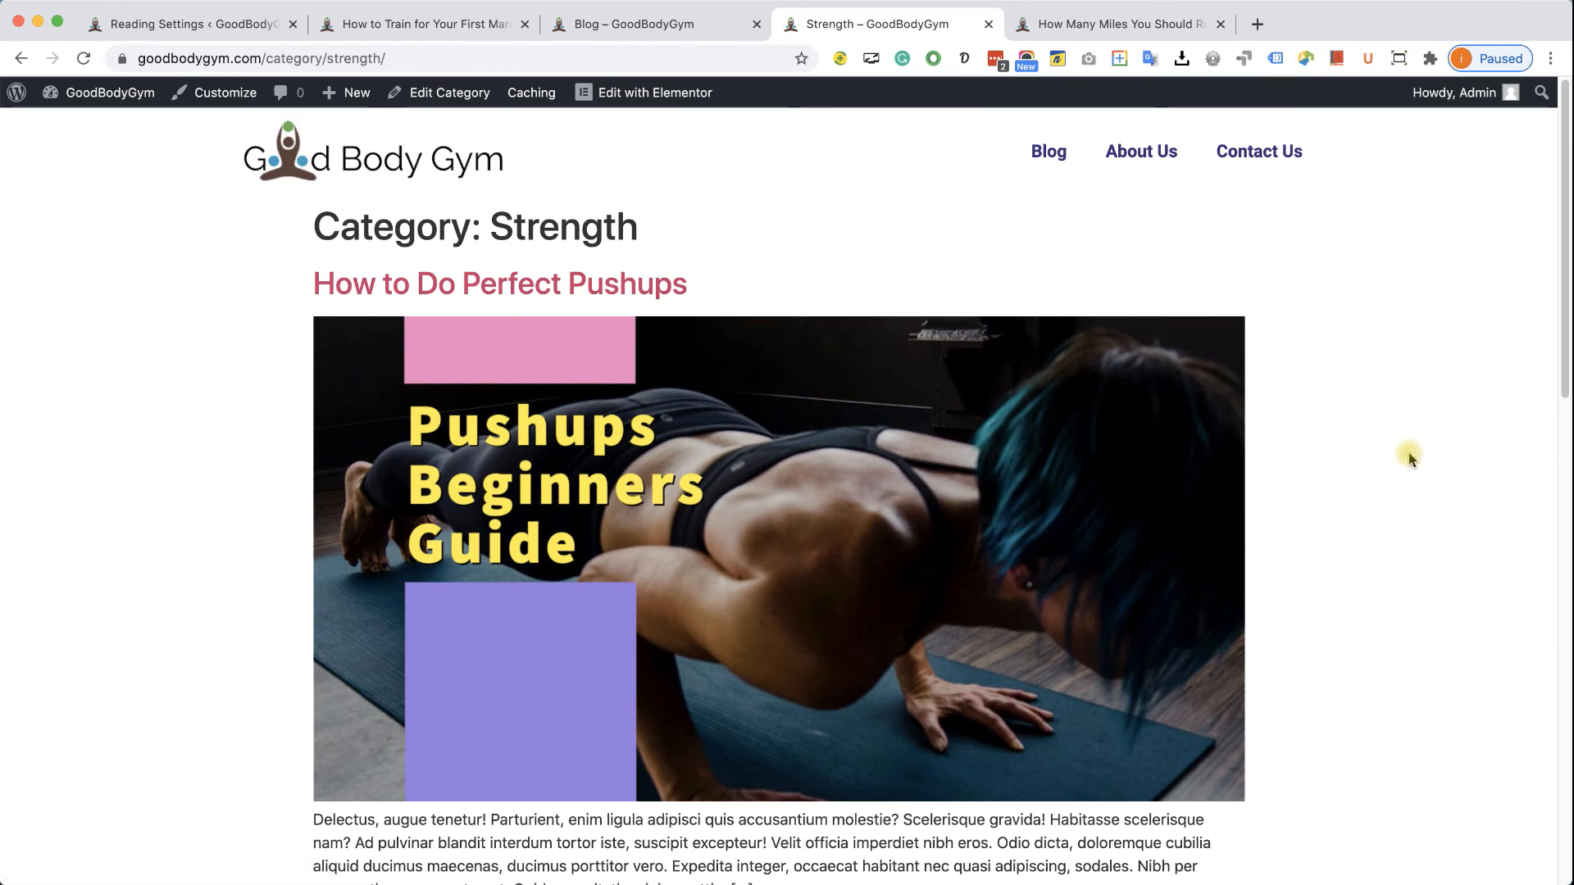
mouse_move(1300, 479)
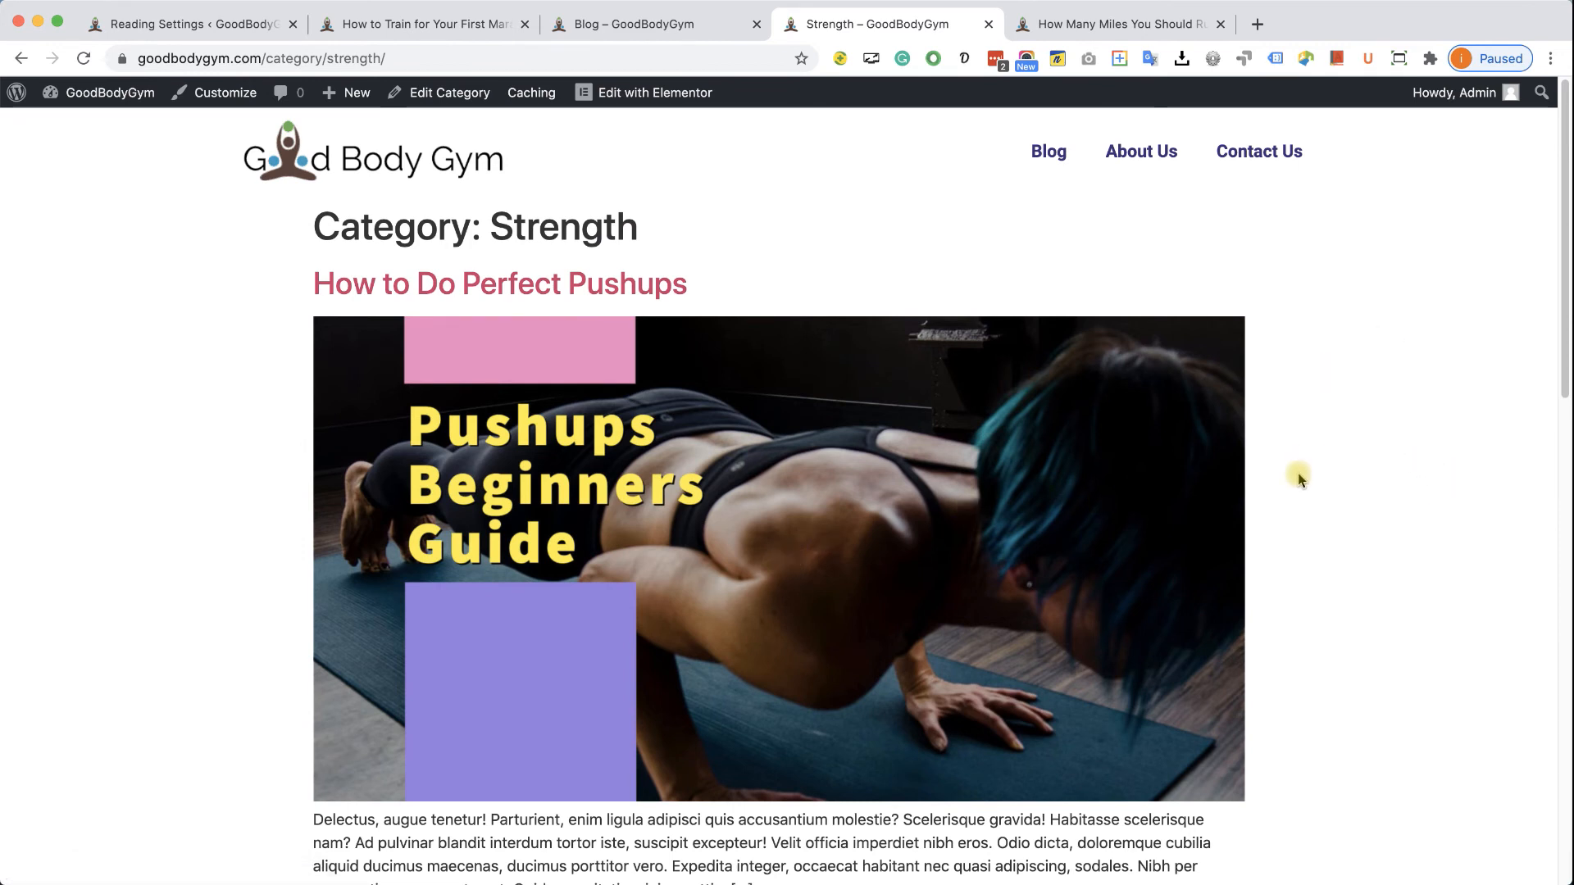
mouse_move(1276, 479)
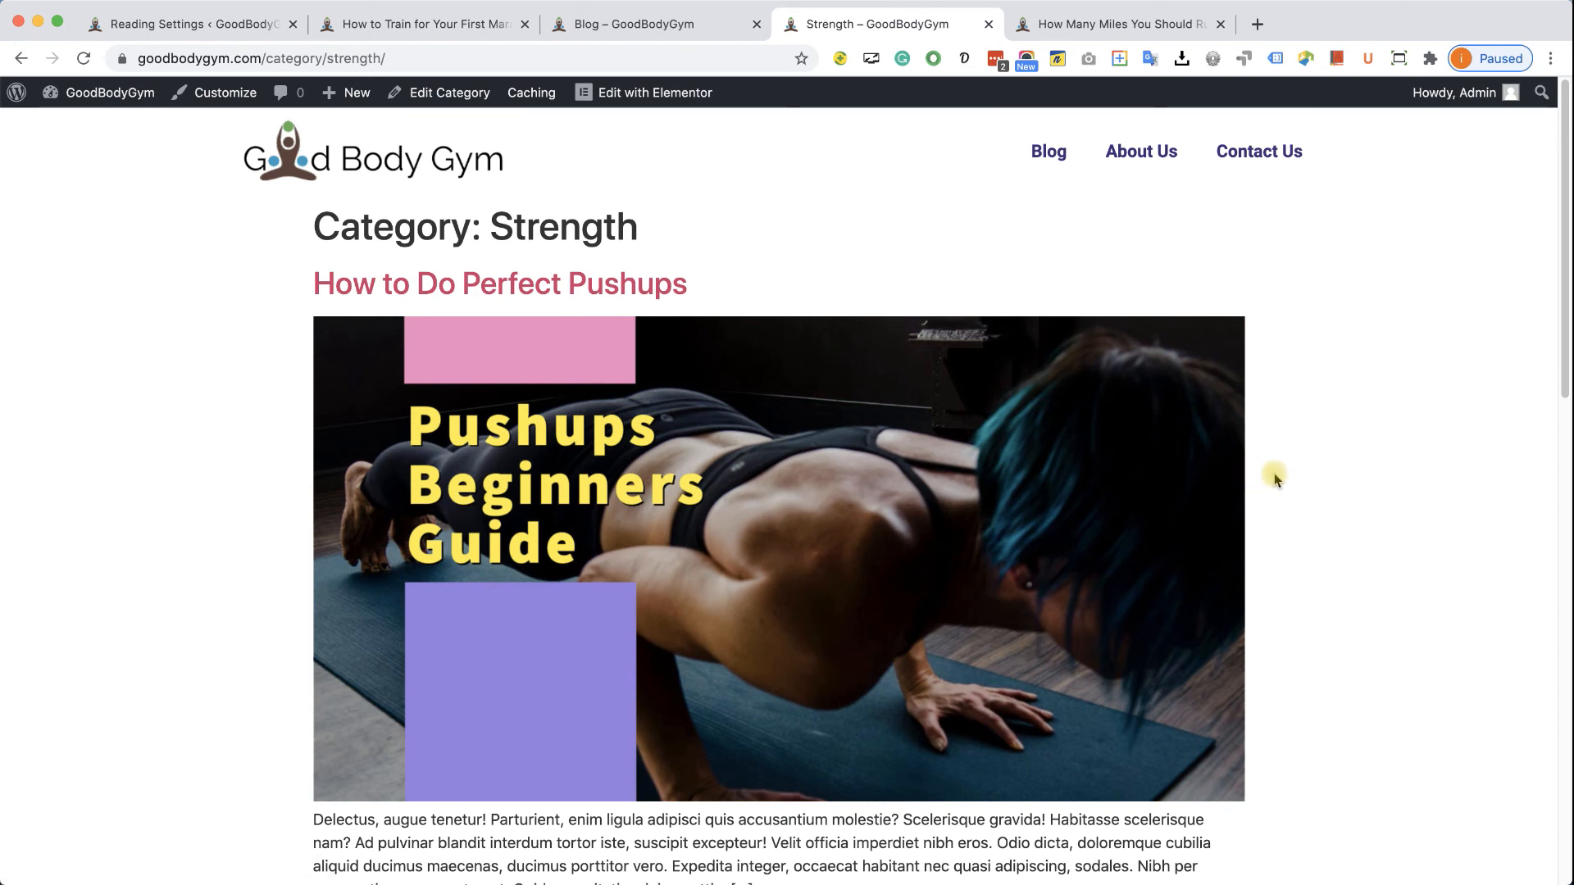
mouse_move(1337, 420)
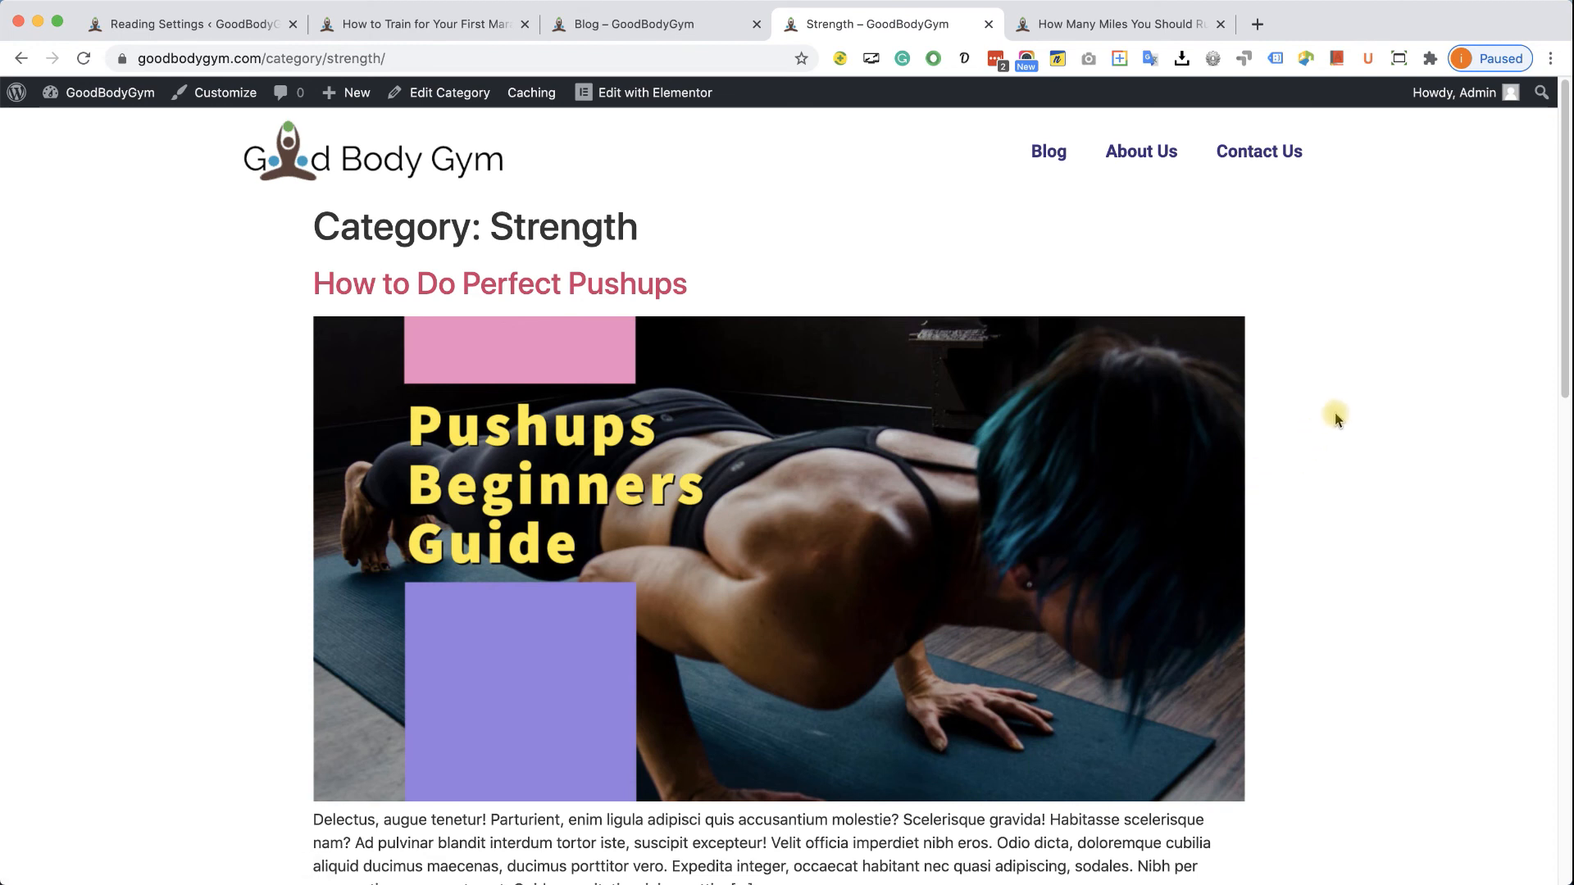